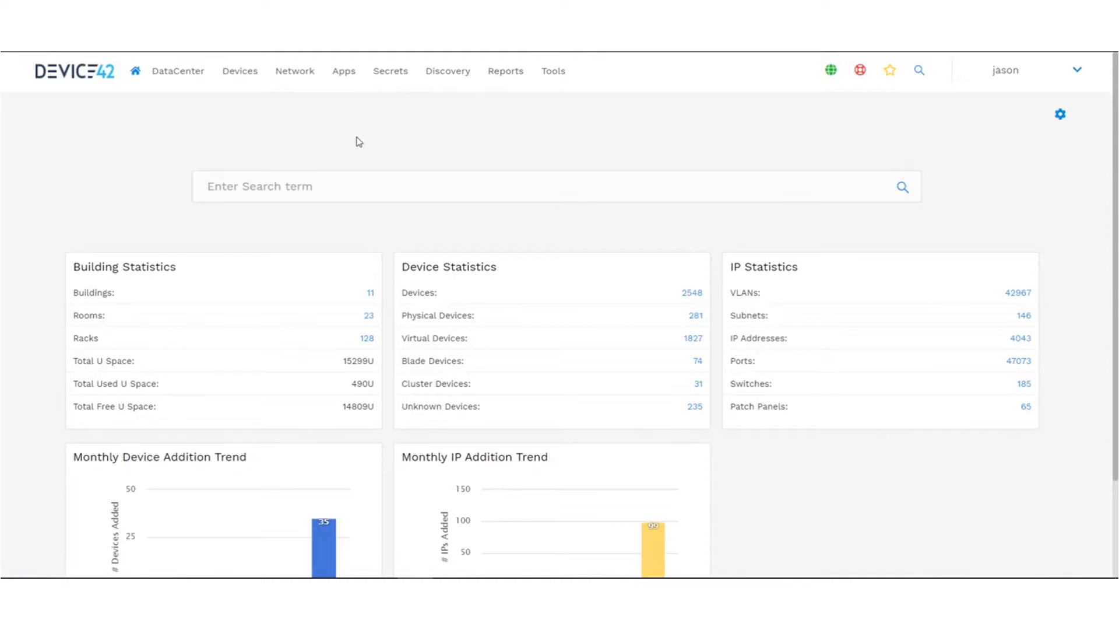
- Show Device42's Tools menu with its administration options
{"action": "left_click", "coordinate": [553, 71]}
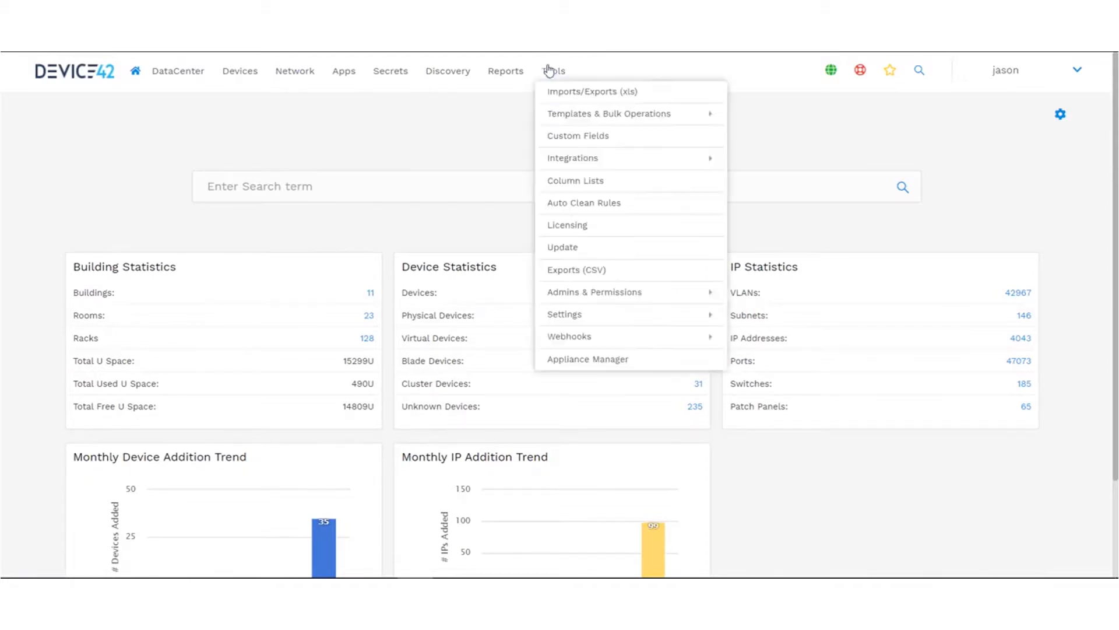
{"action": "mouse_move", "coordinate": [553, 70]}
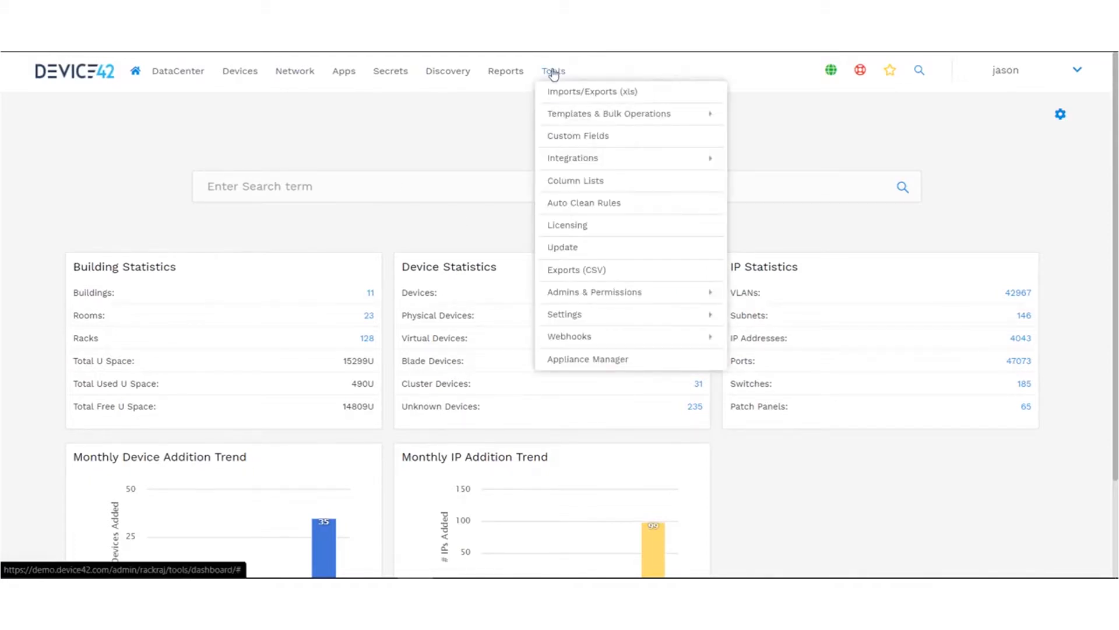
{"action": "mouse_move", "coordinate": [564, 314]}
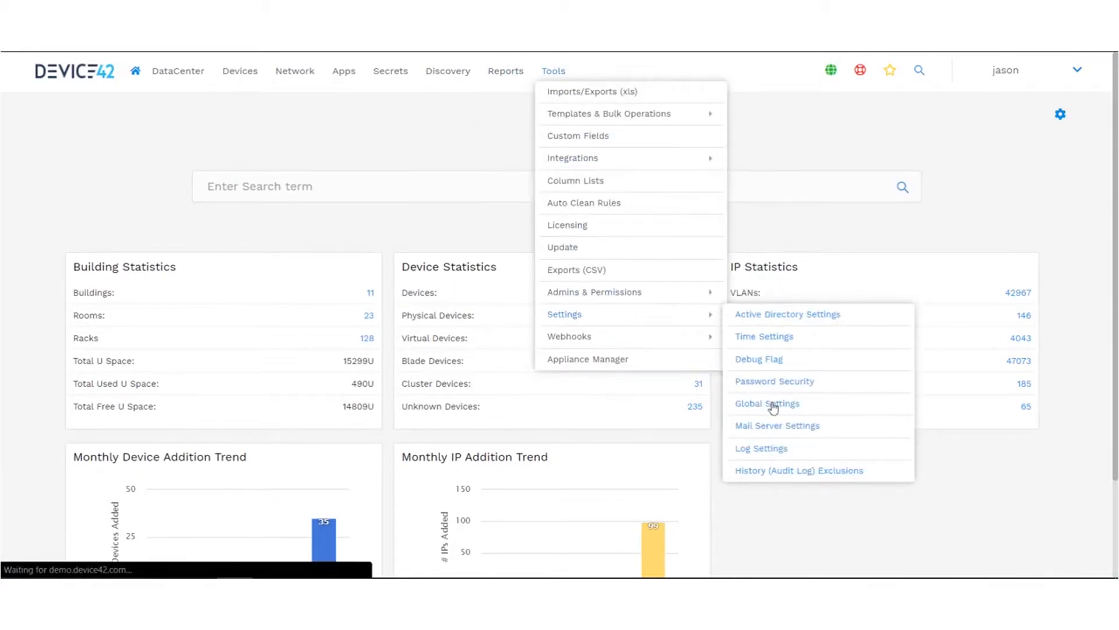
- Open Device42 Global Settings and scroll to the External Integration Settings section
{"action": "left_click", "coordinate": [767, 403]}
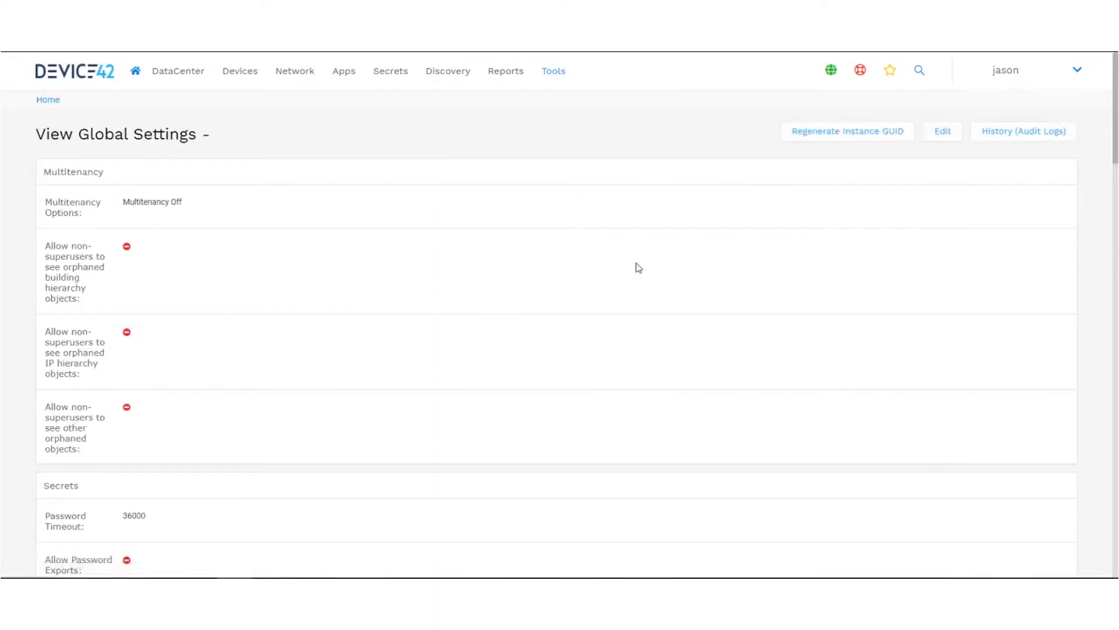
{"action": "mouse_move", "coordinate": [773, 286]}
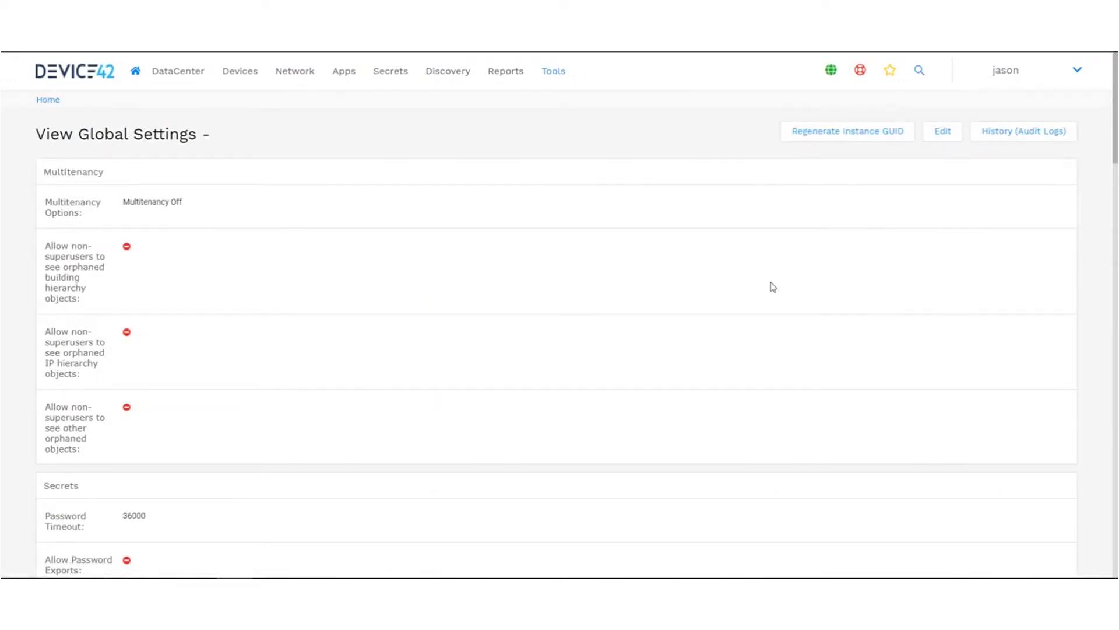
{"action": "mouse_move", "coordinate": [992, 216]}
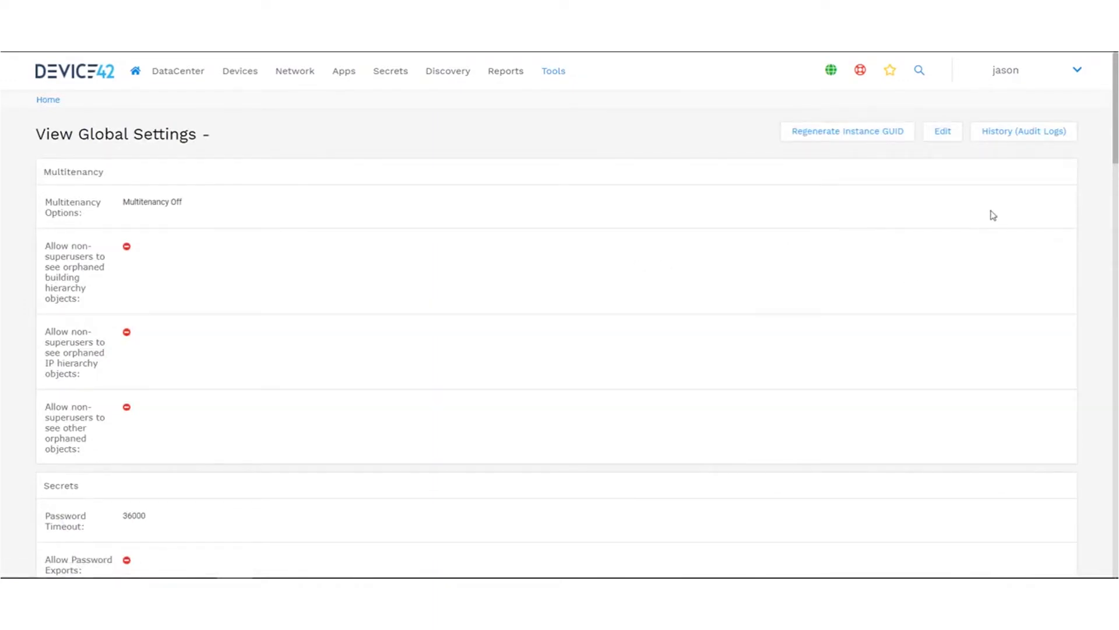
{"action": "scroll", "scroll_direction": "down", "scroll_amount": 3}
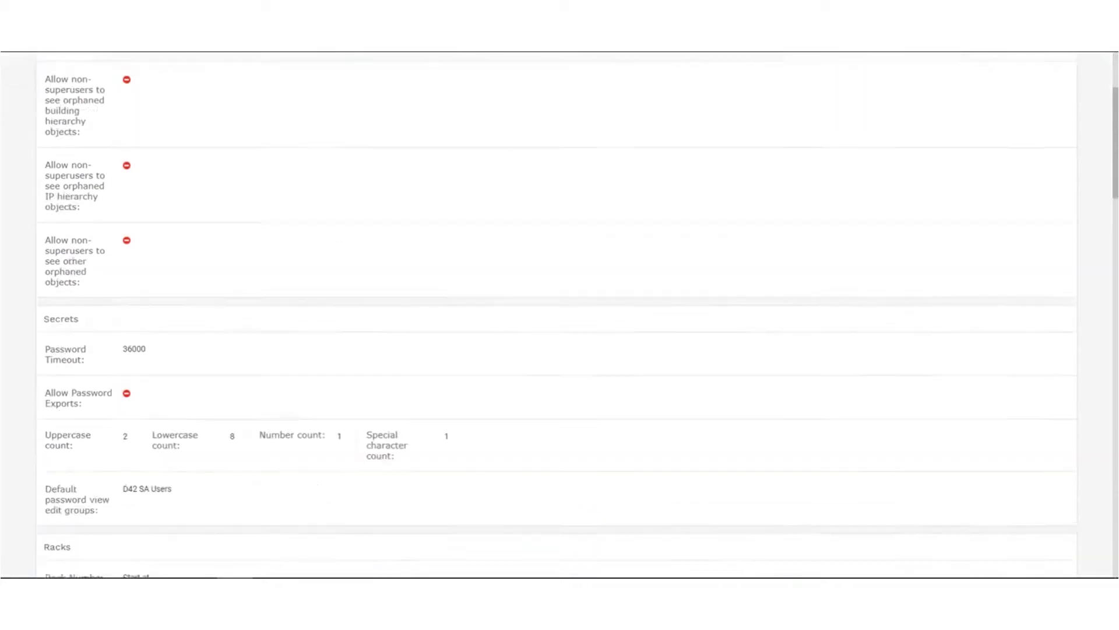
{"action": "scroll", "scroll_direction": "down", "scroll_amount": 3}
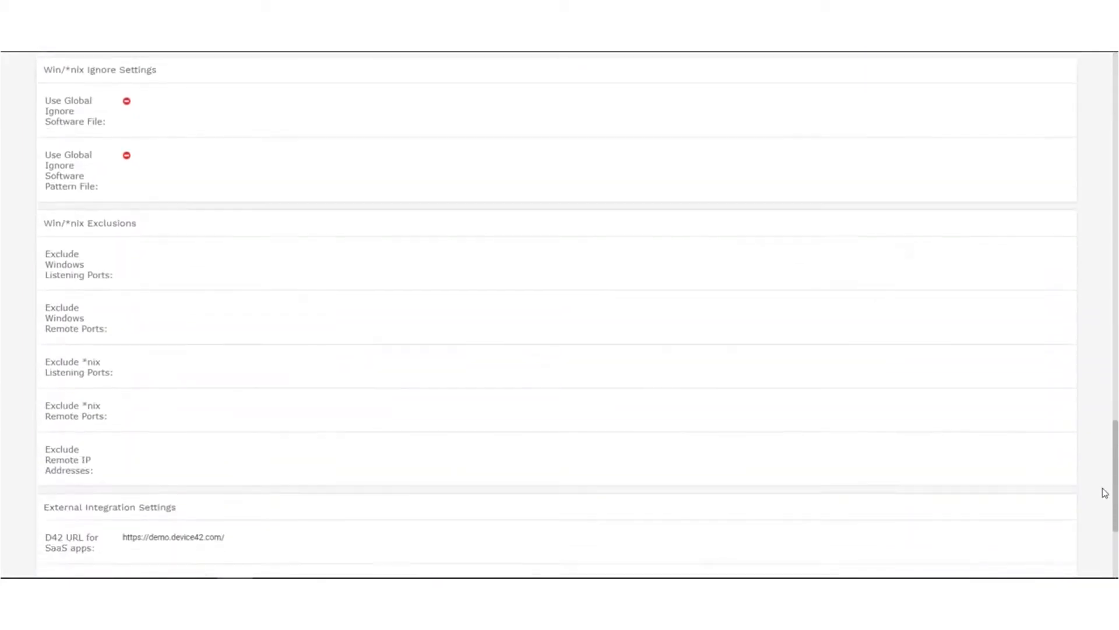
{"action": "scroll", "scroll_direction": "down", "scroll_amount": 3}
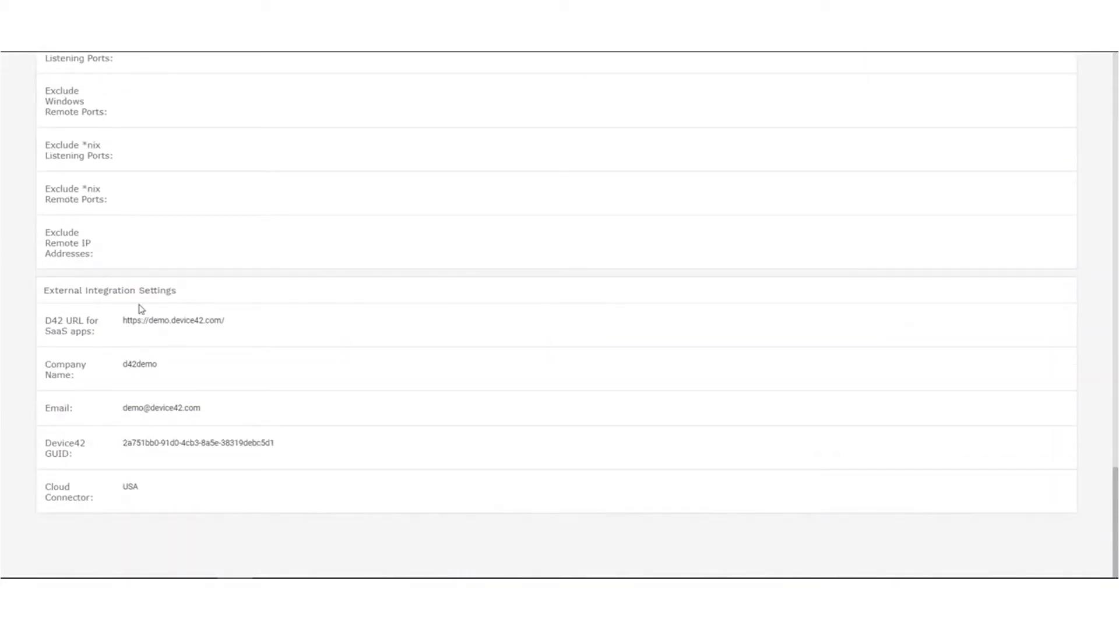
{"action": "mouse_move", "coordinate": [77, 334]}
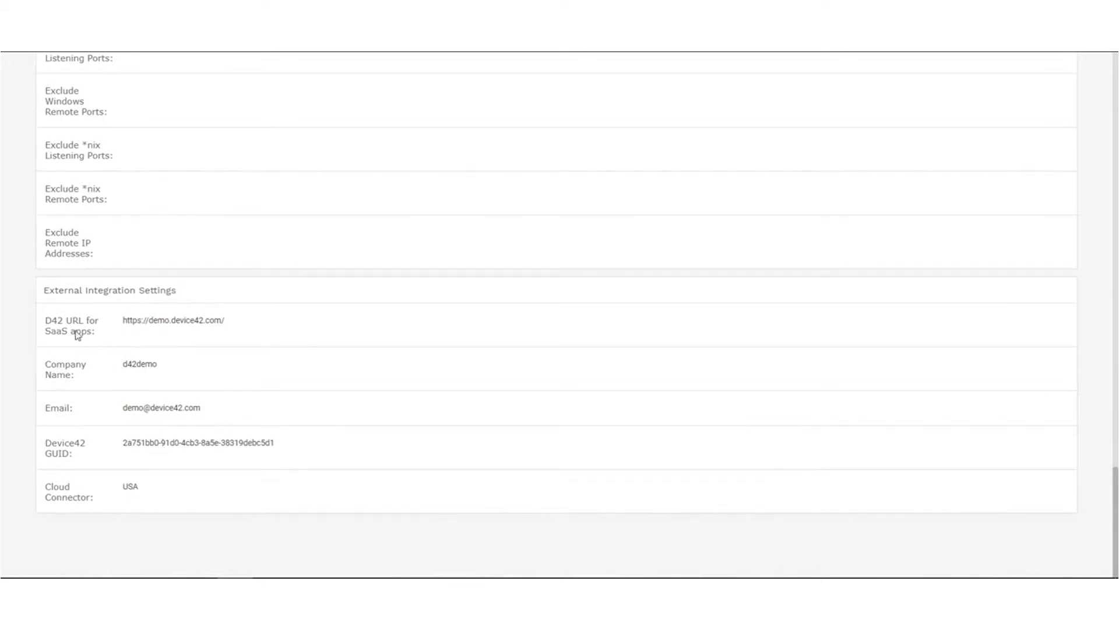
{"action": "mouse_move", "coordinate": [223, 337]}
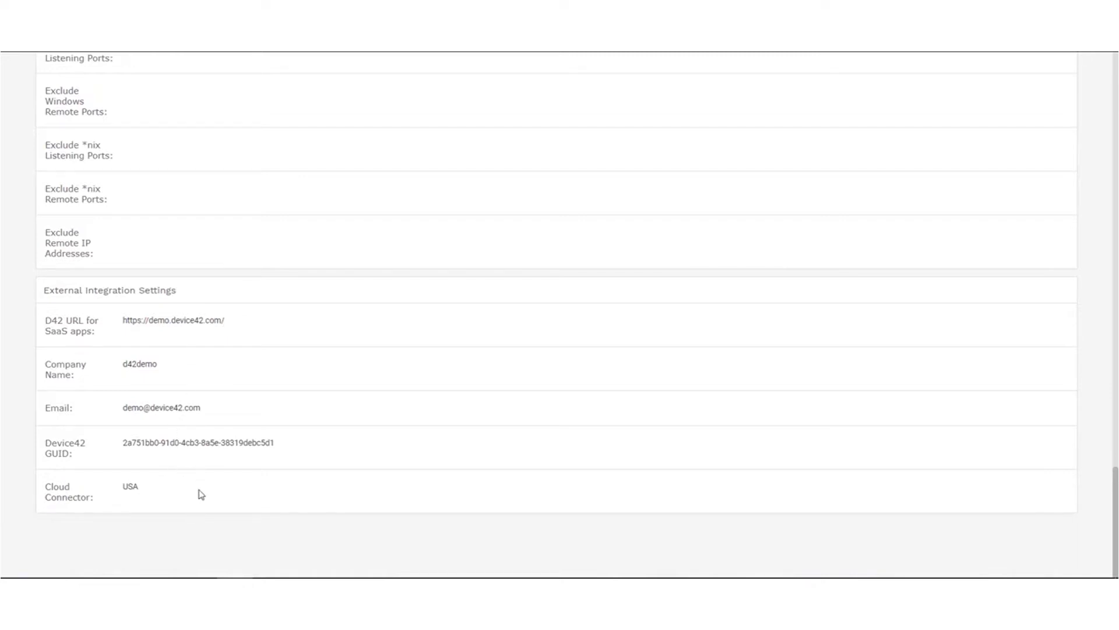
{"action": "mouse_move", "coordinate": [171, 491]}
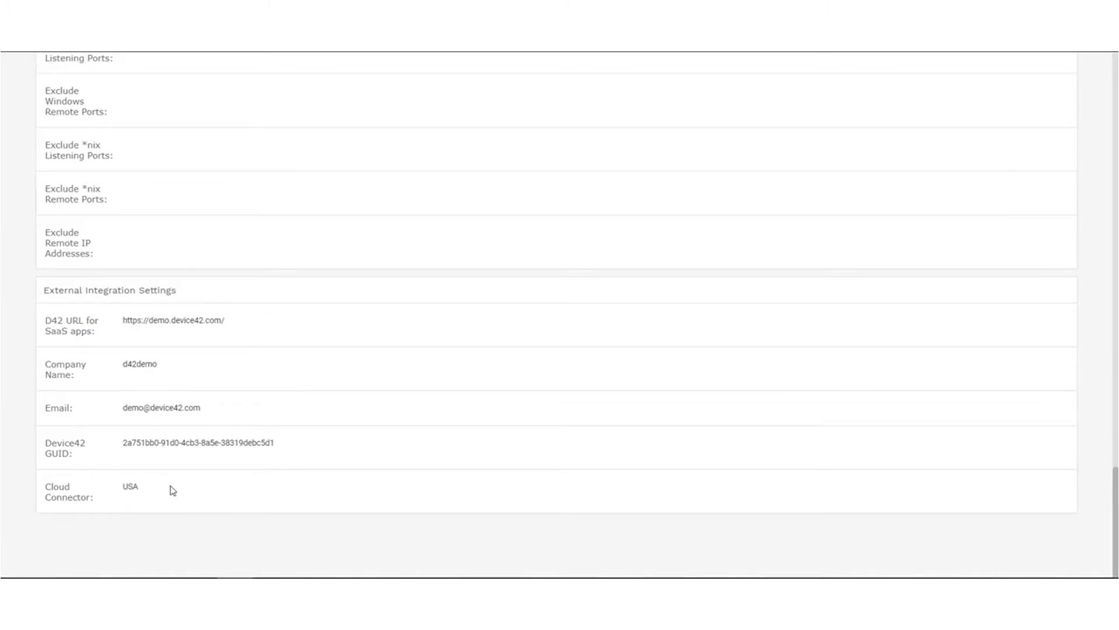
{"action": "mouse_move", "coordinate": [1002, 459]}
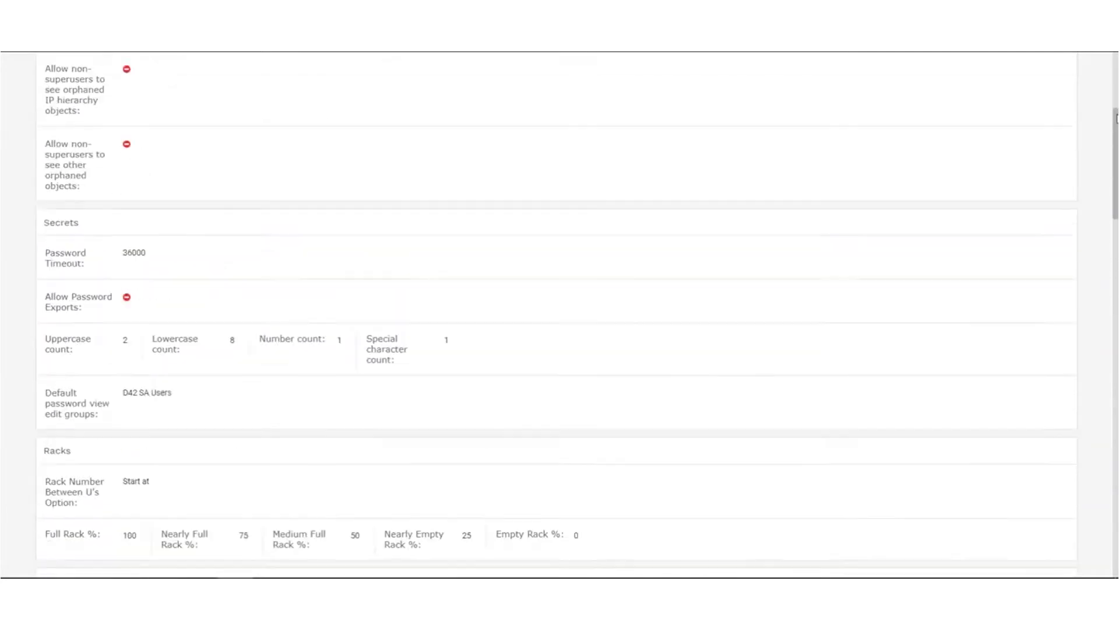
- Open the ven02426 ServiceNow entry under Tools > Integrations > External Integrations
{"action": "left_click", "coordinate": [553, 70]}
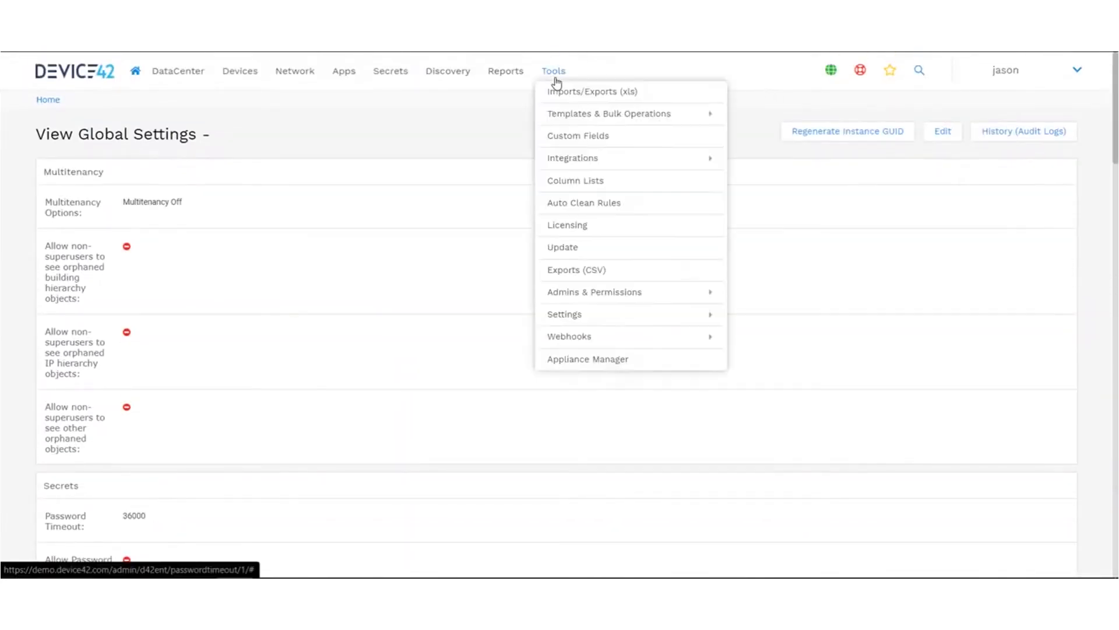
{"action": "mouse_move", "coordinate": [572, 158]}
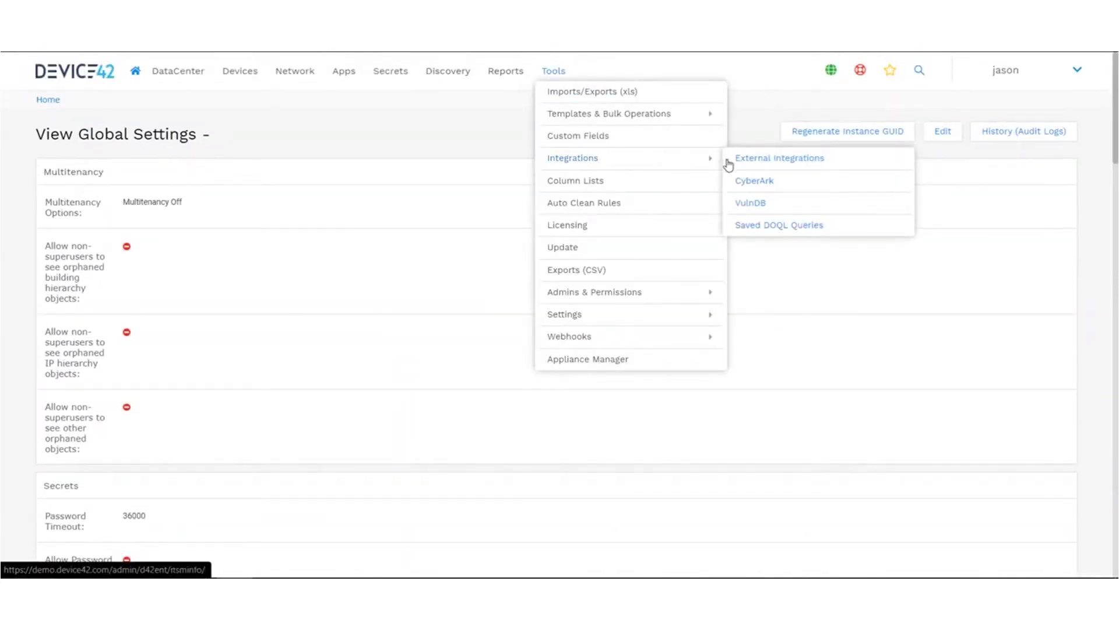
{"action": "left_click", "coordinate": [779, 157]}
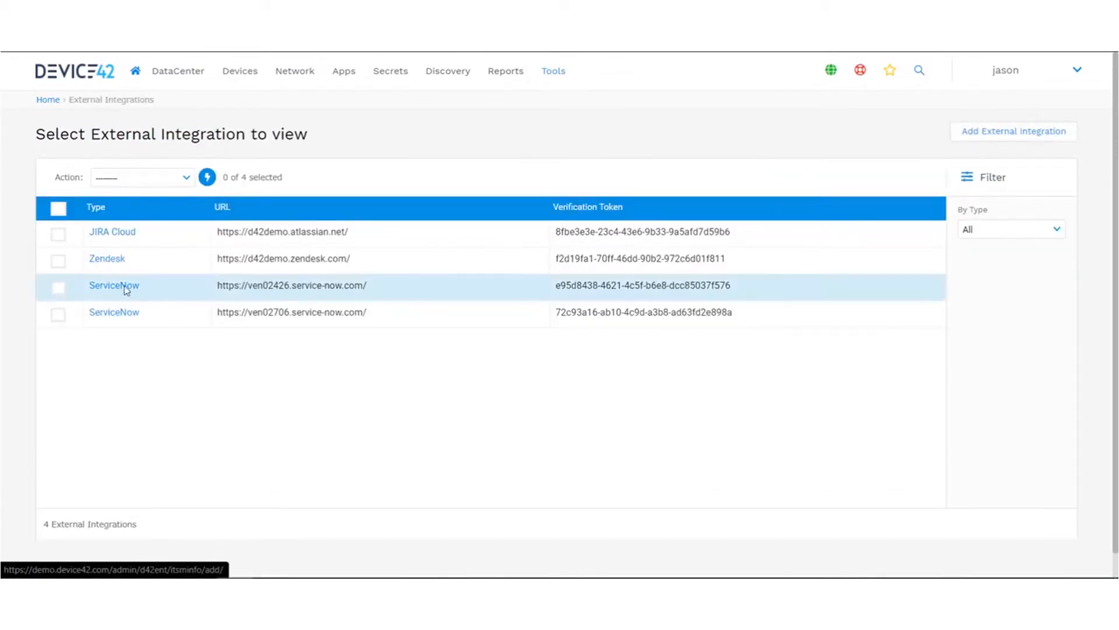
{"action": "left_click", "coordinate": [113, 286]}
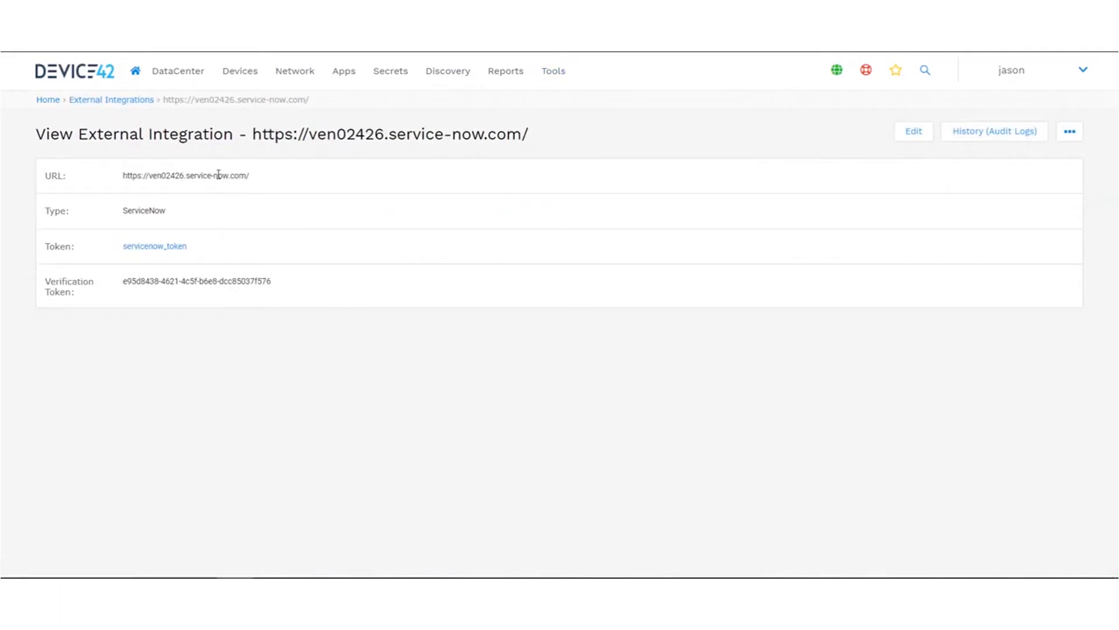
{"action": "mouse_move", "coordinate": [153, 250]}
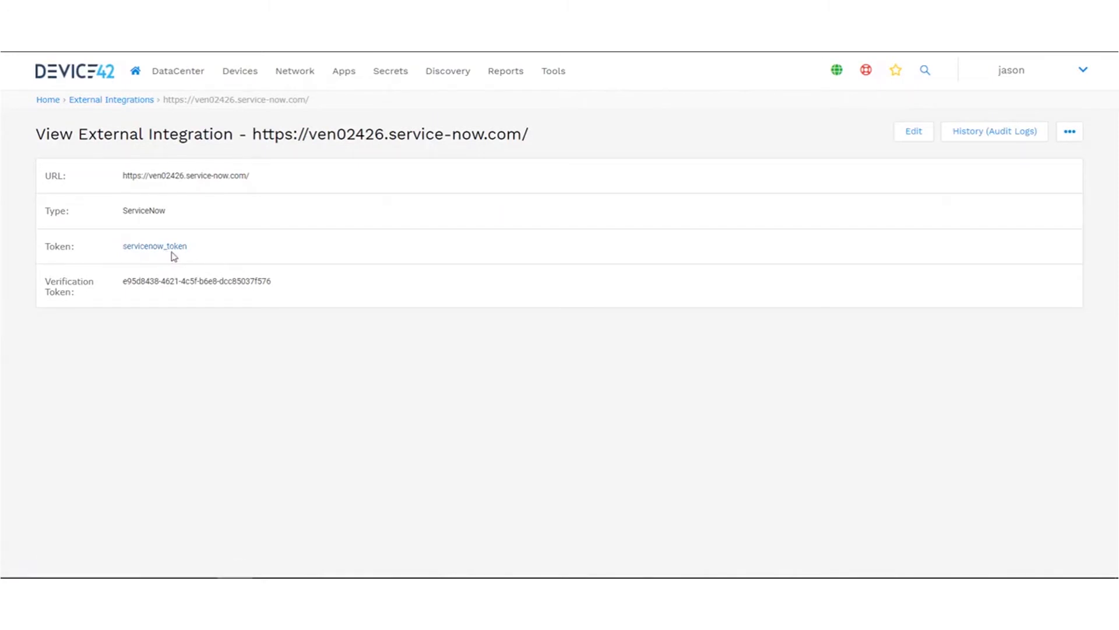
{"action": "mouse_move", "coordinate": [154, 246]}
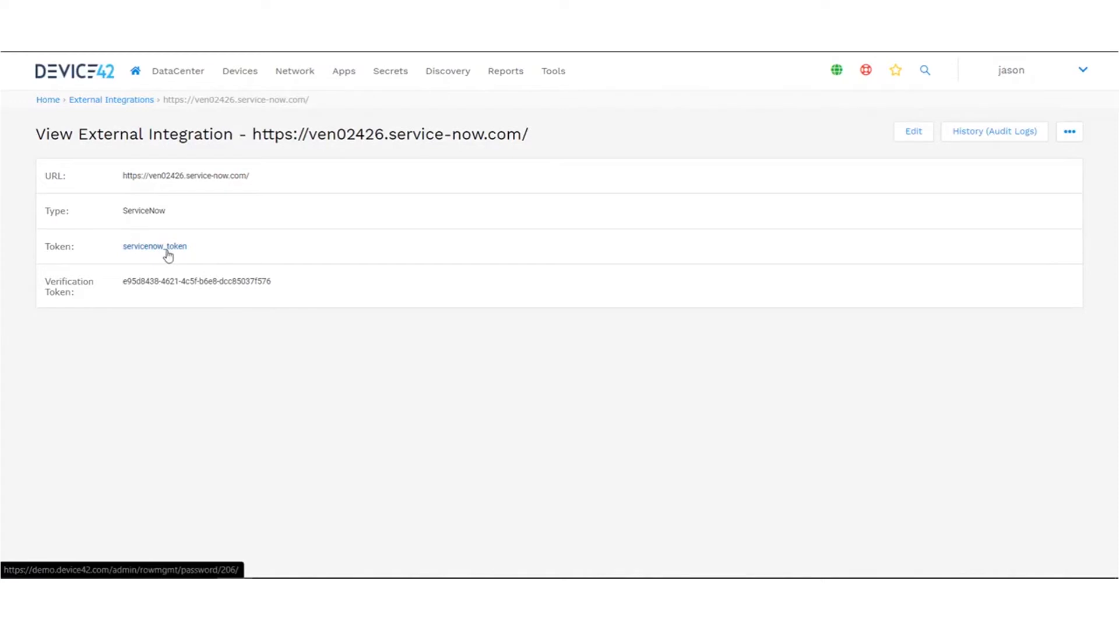
{"action": "mouse_move", "coordinate": [164, 255]}
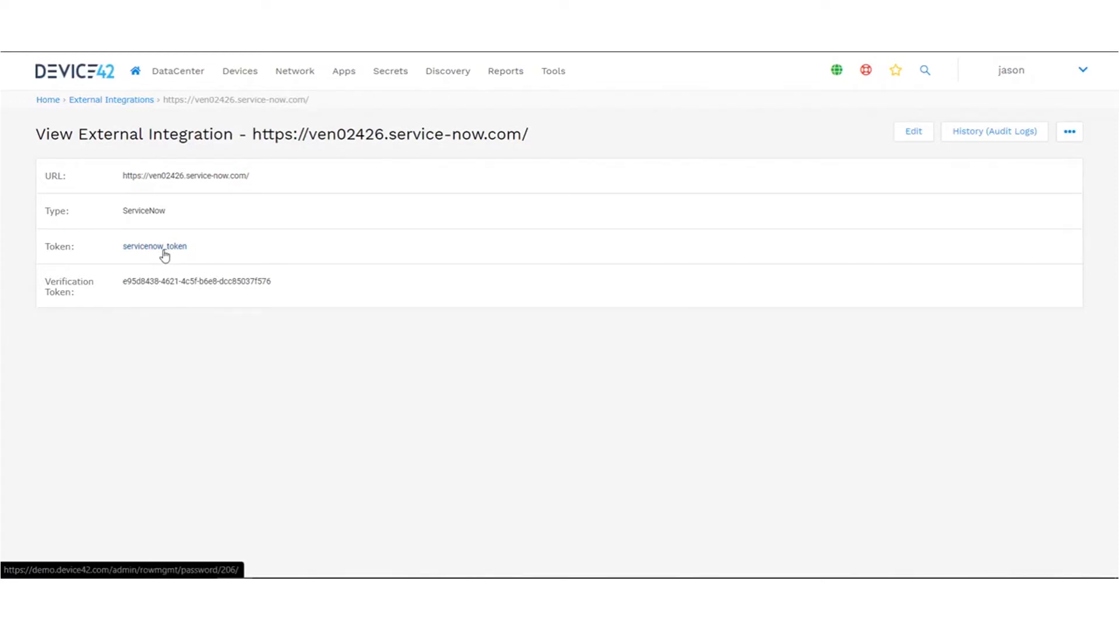
{"action": "mouse_move", "coordinate": [127, 280]}
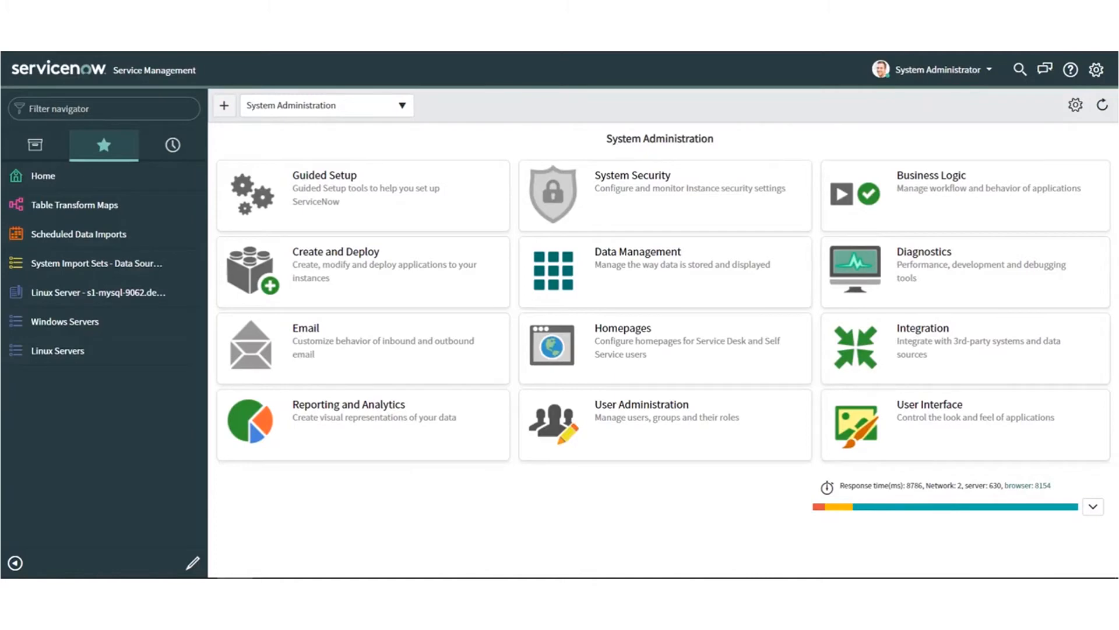
{"action": "mouse_move", "coordinate": [388, 77]}
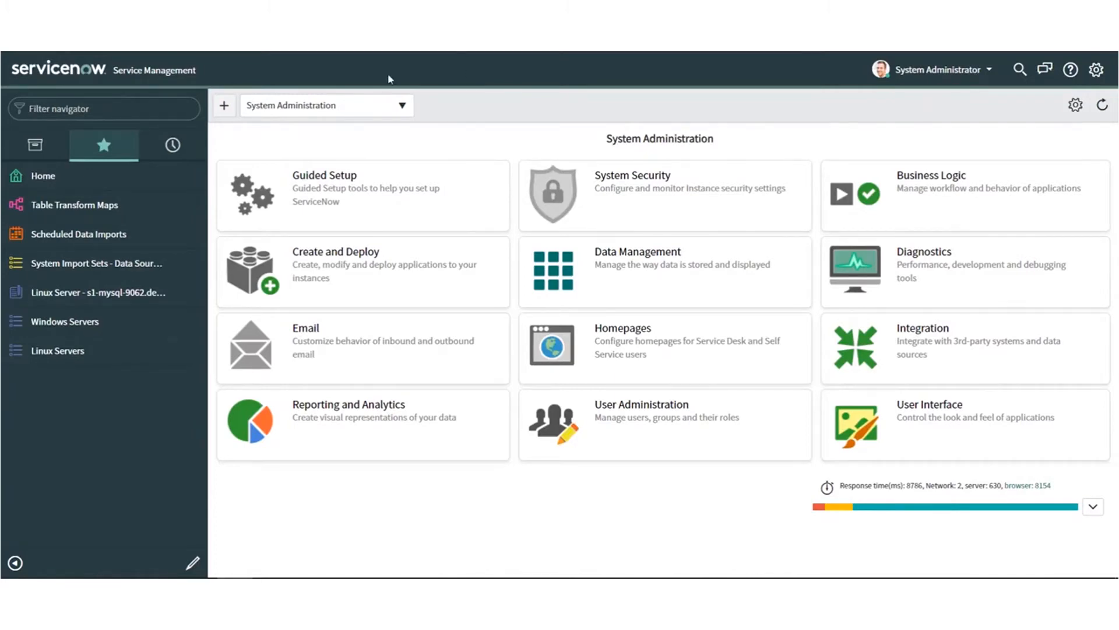
- Filter the navigator for 'device42' and open the Device42 Settings page
{"action": "type", "text": "d"}
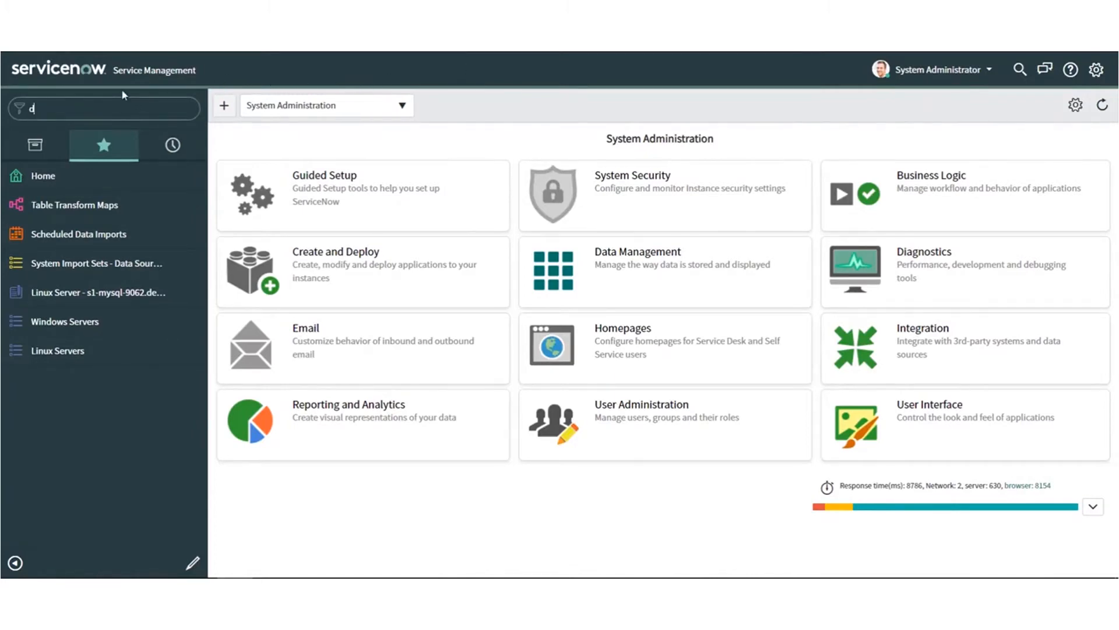
{"action": "type", "text": "evice42"}
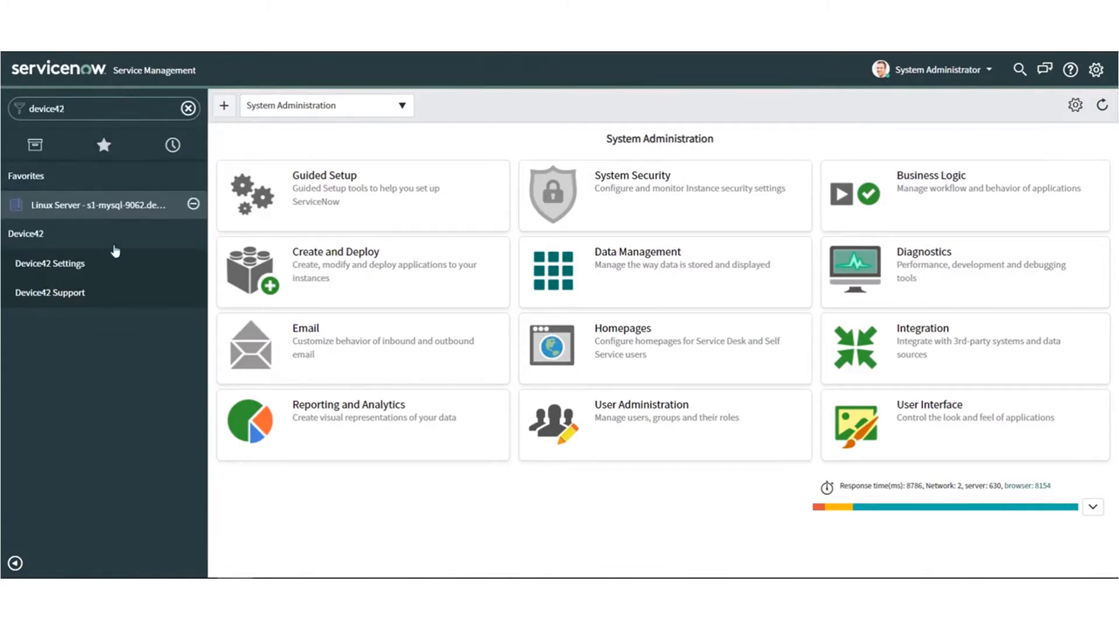
{"action": "left_click", "coordinate": [50, 263]}
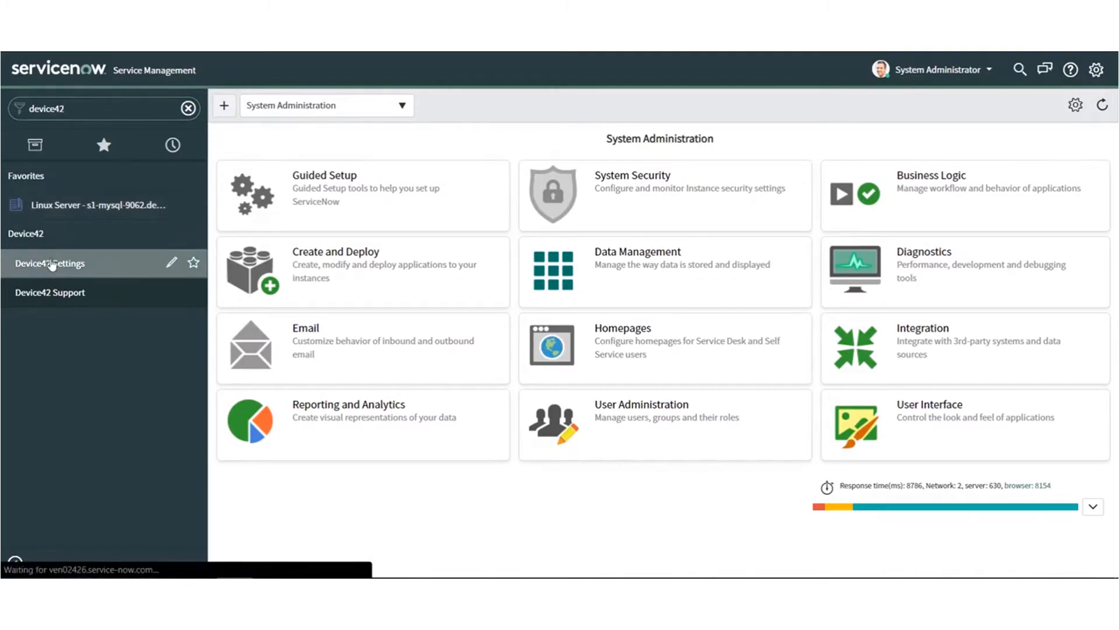
{"action": "left_click", "coordinate": [50, 263]}
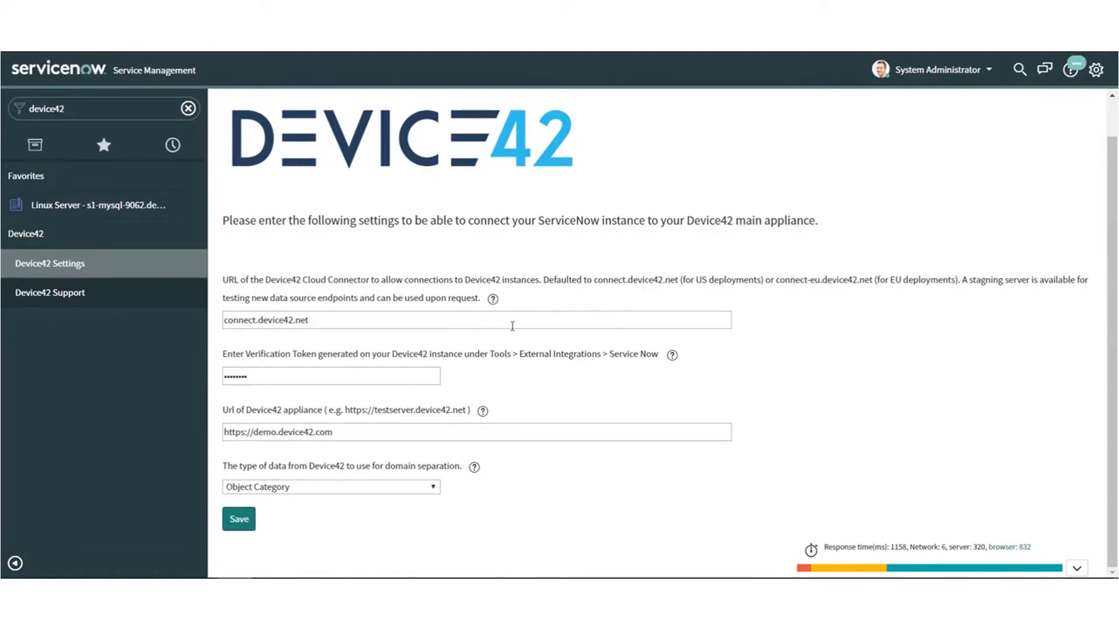
{"action": "mouse_move", "coordinate": [490, 334]}
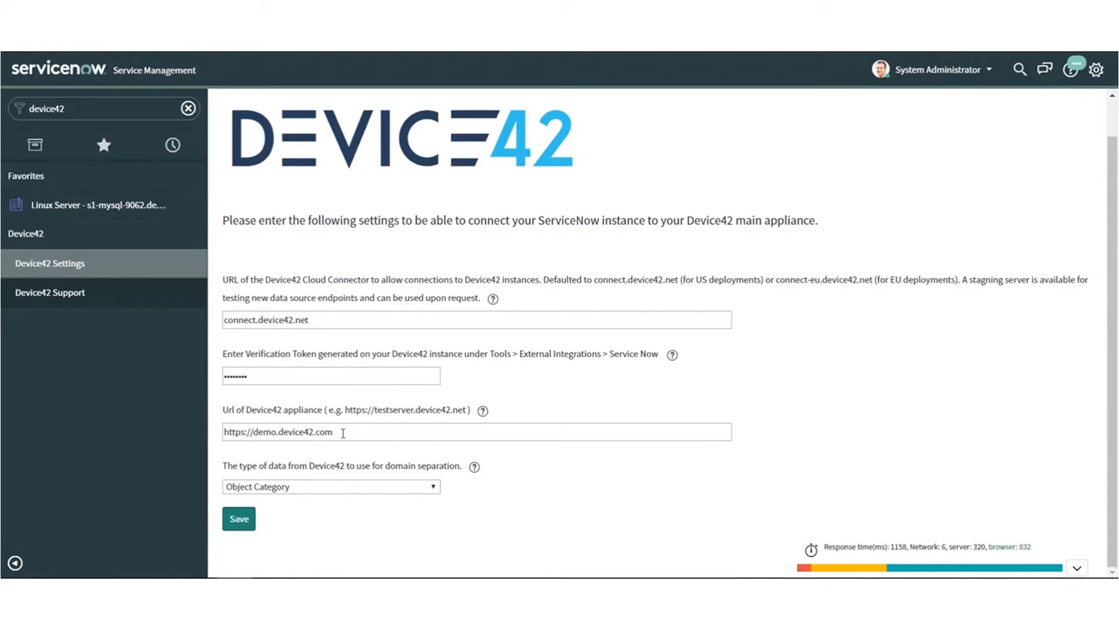
{"action": "mouse_move", "coordinate": [243, 133]}
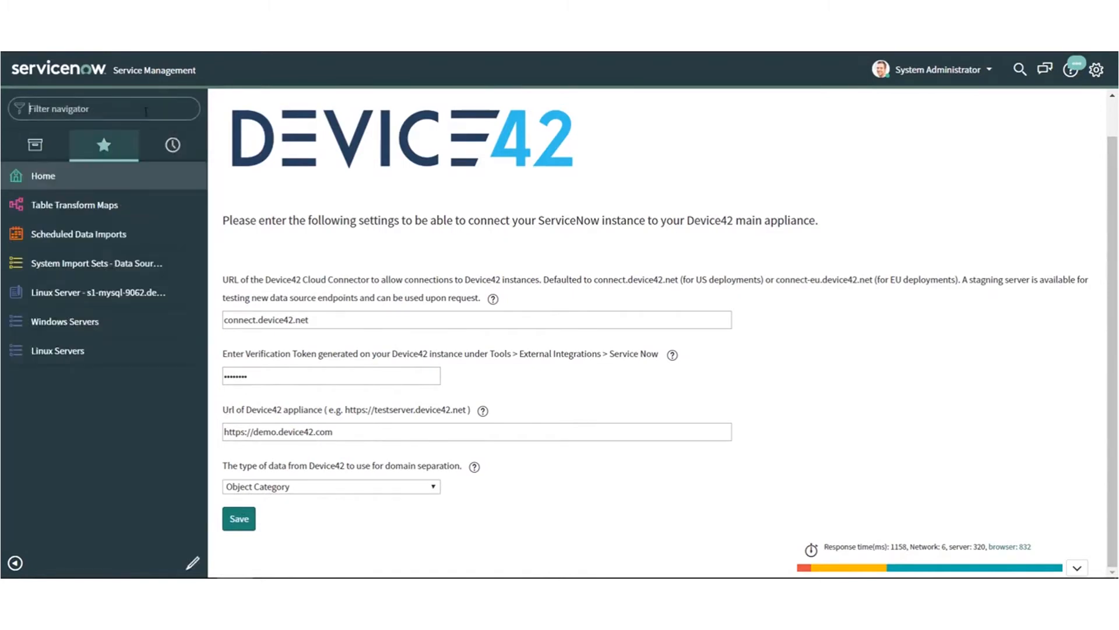
- Open Table Transform Maps from Favorites, listing the 18 Device42 maps
{"action": "left_click", "coordinate": [74, 205]}
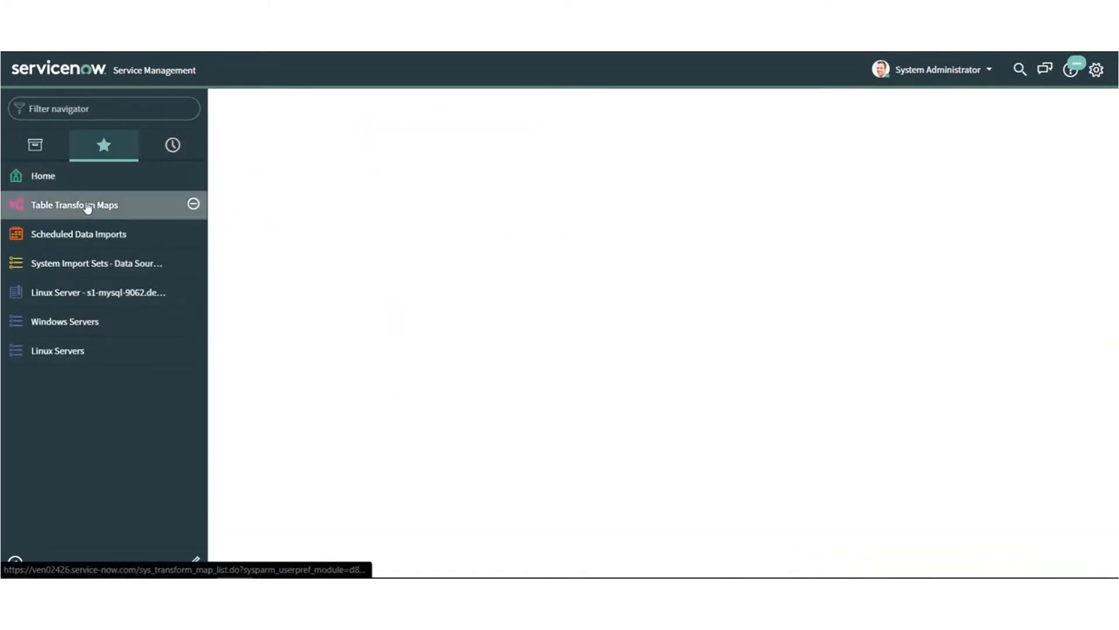
{"action": "left_click", "coordinate": [75, 205]}
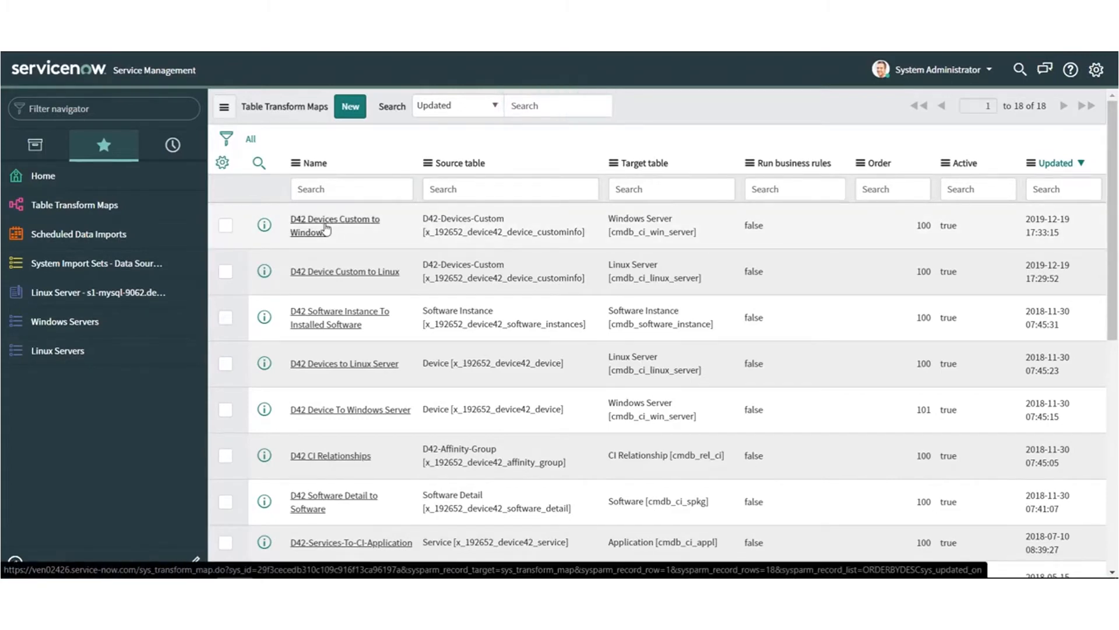
{"action": "left_click", "coordinate": [334, 225]}
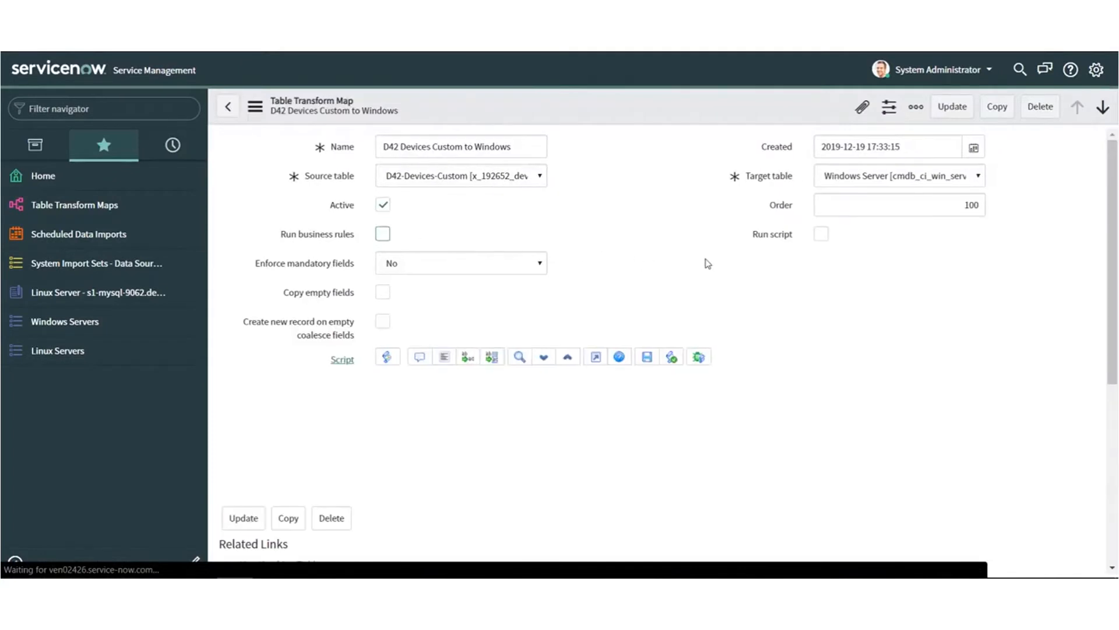
{"action": "scroll", "scroll_direction": "down", "scroll_amount": 3}
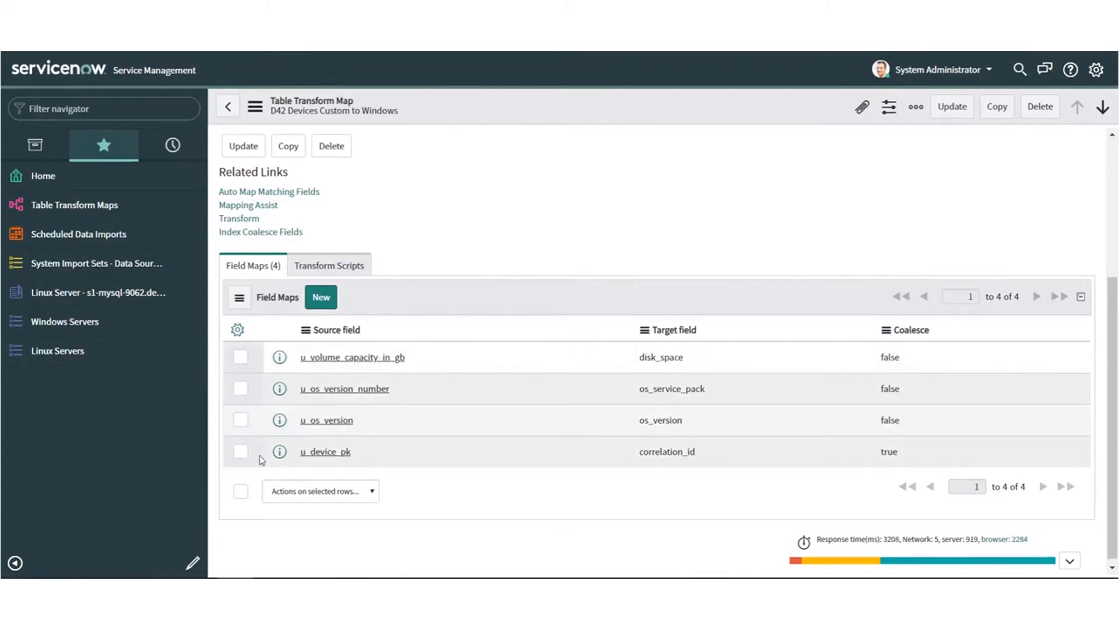
{"action": "mouse_move", "coordinate": [325, 451]}
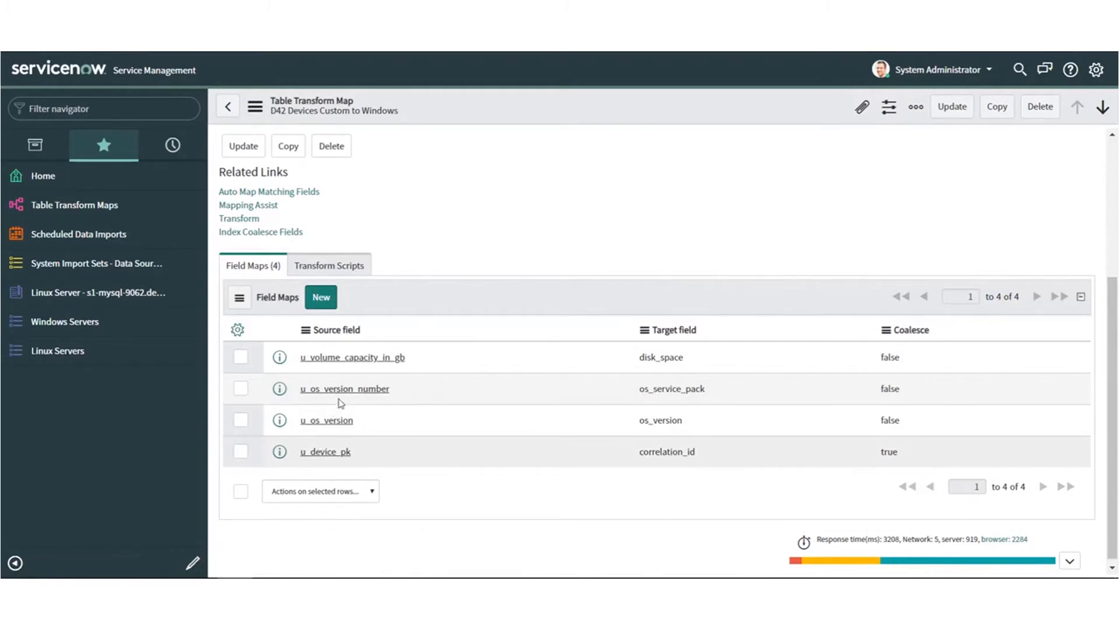
{"action": "mouse_move", "coordinate": [327, 420]}
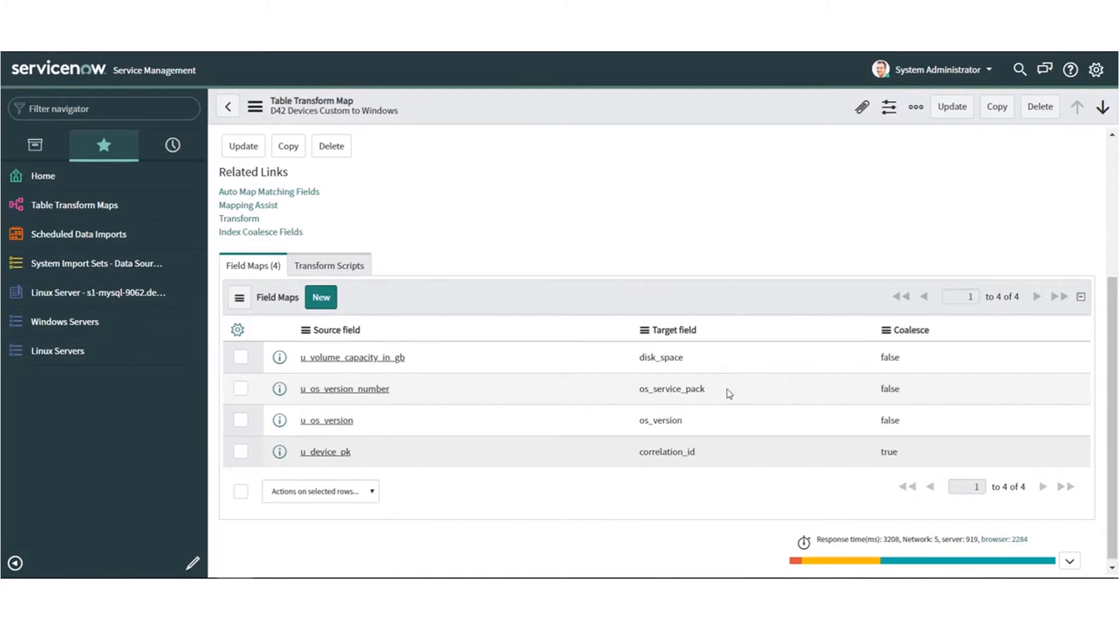
{"action": "mouse_move", "coordinate": [717, 387]}
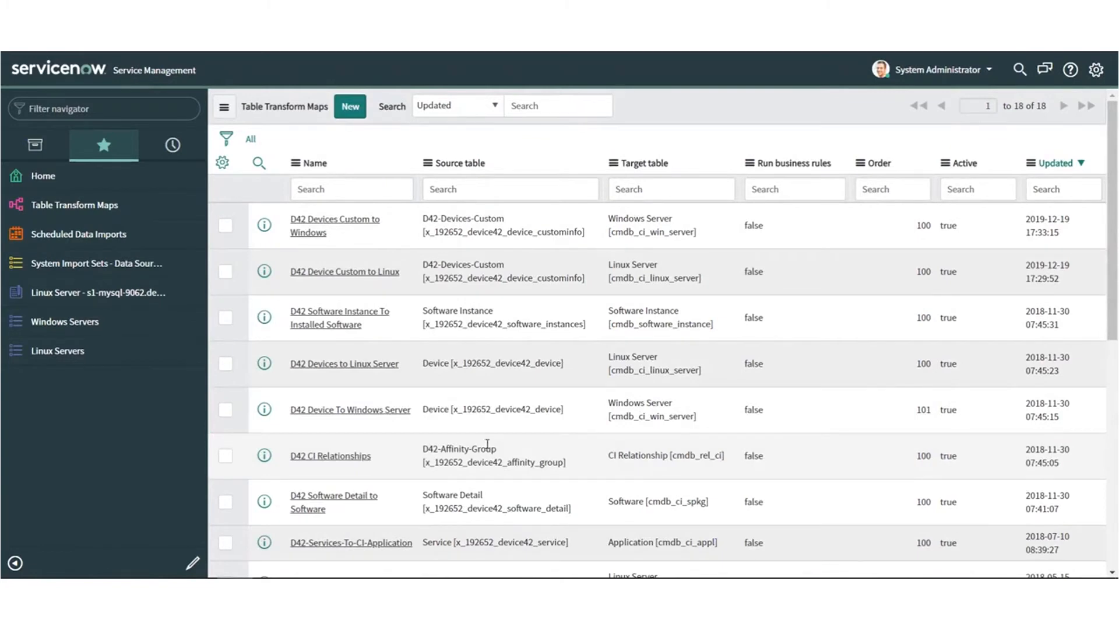
- Open Scheduled Data Imports from Favorites to see the nine daily D42 schedules
{"action": "left_click", "coordinate": [78, 235]}
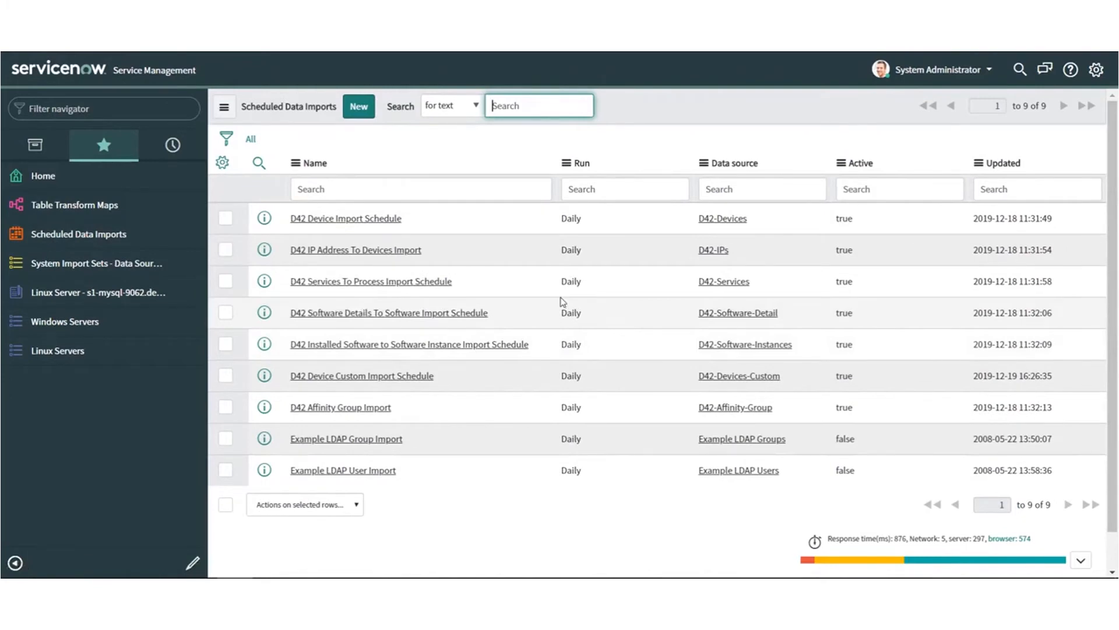
{"action": "mouse_move", "coordinate": [346, 219]}
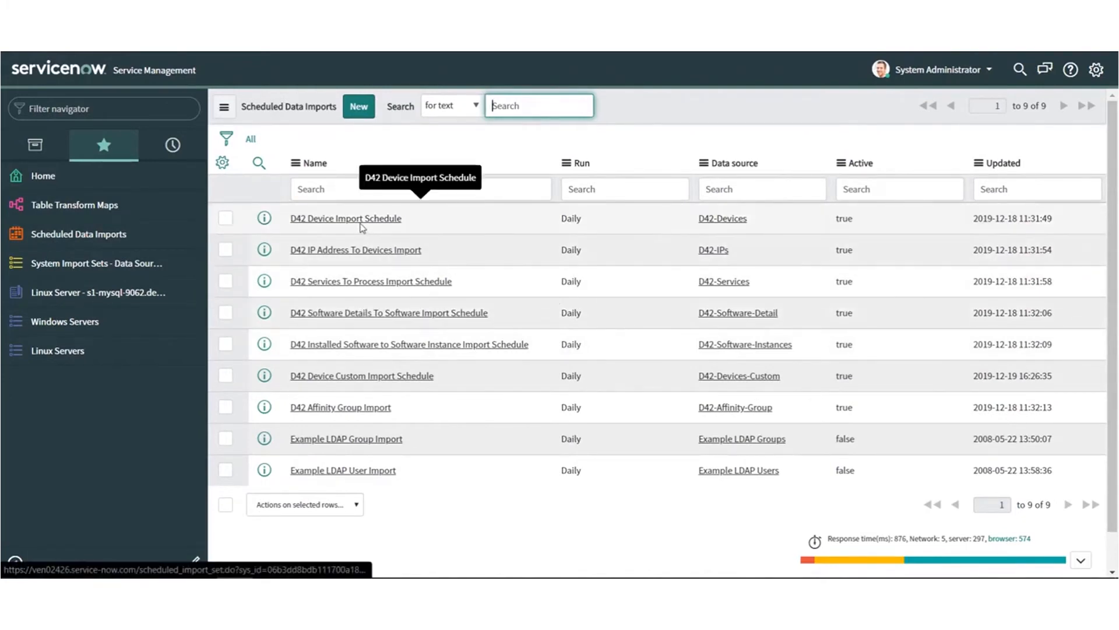
{"action": "mouse_move", "coordinate": [366, 252]}
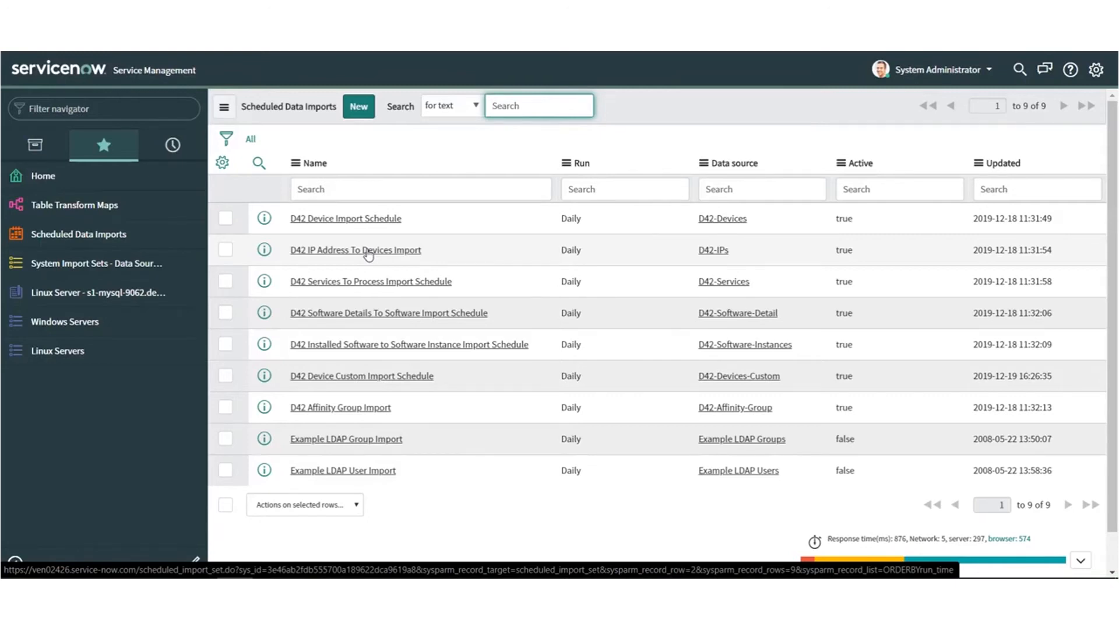
{"action": "left_click", "coordinate": [539, 105]}
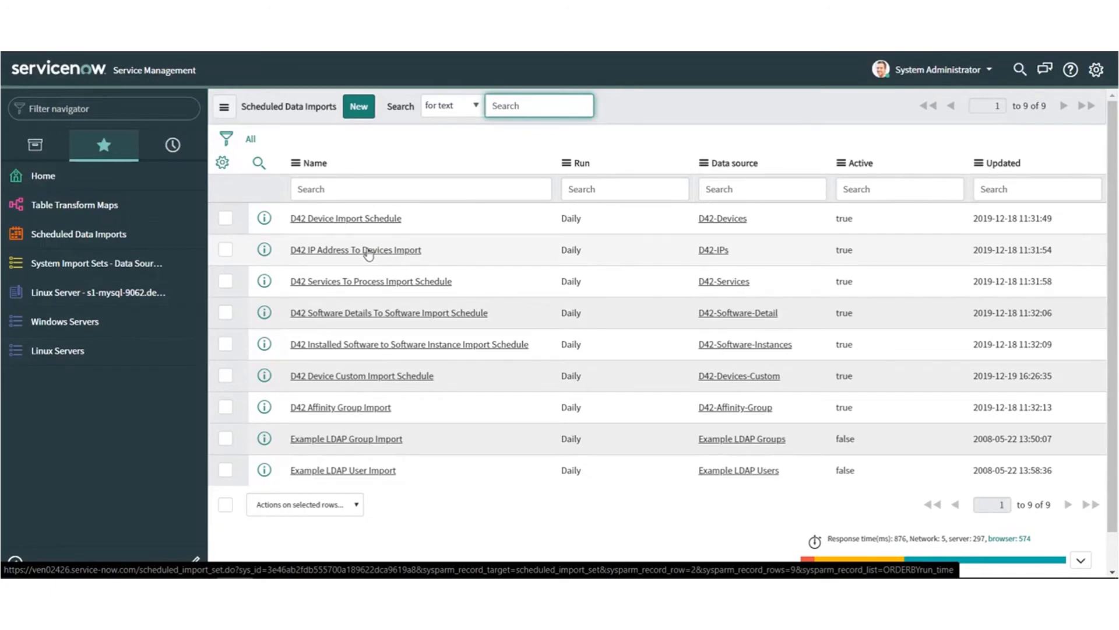
- Open the Linux Servers list of 2,811 records with OS and version columns
{"action": "left_click", "coordinate": [58, 350]}
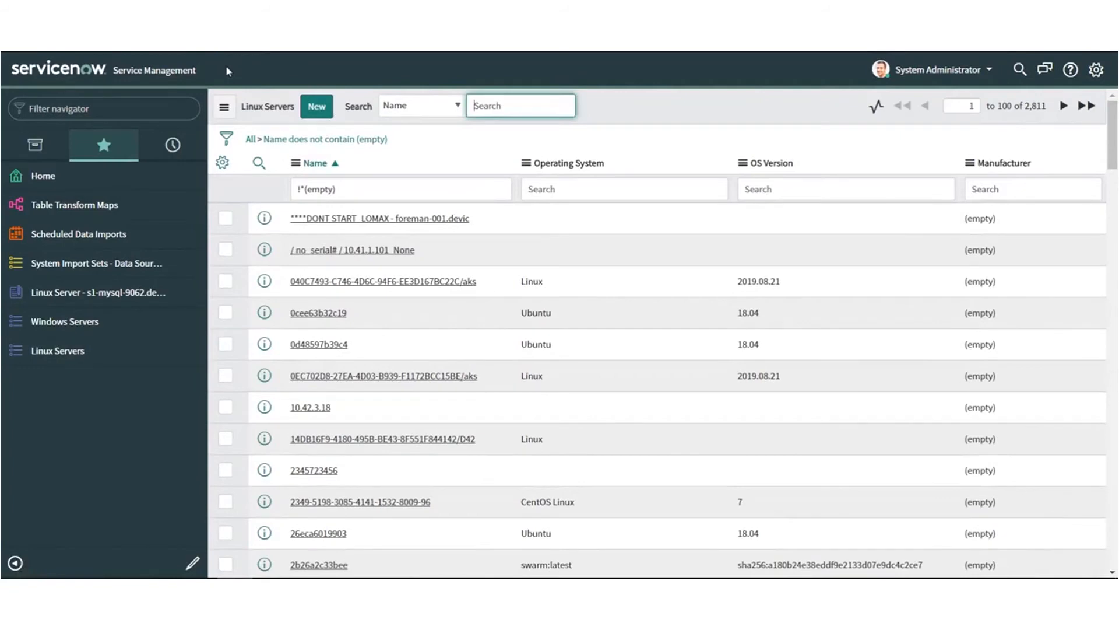
{"action": "mouse_move", "coordinate": [659, 189]}
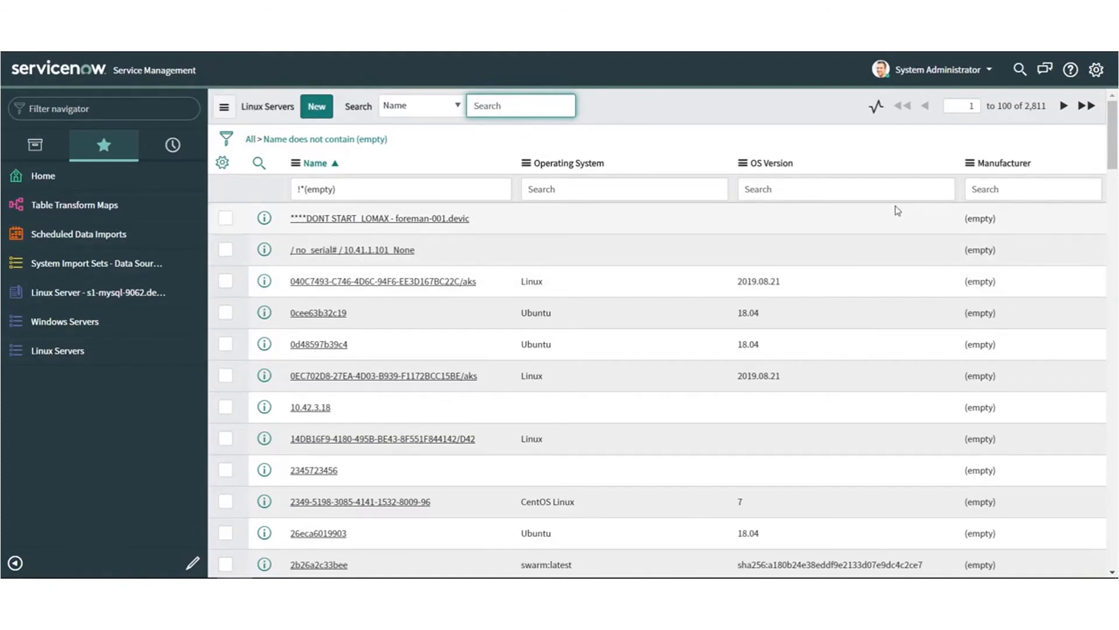
{"action": "left_click", "coordinate": [96, 292]}
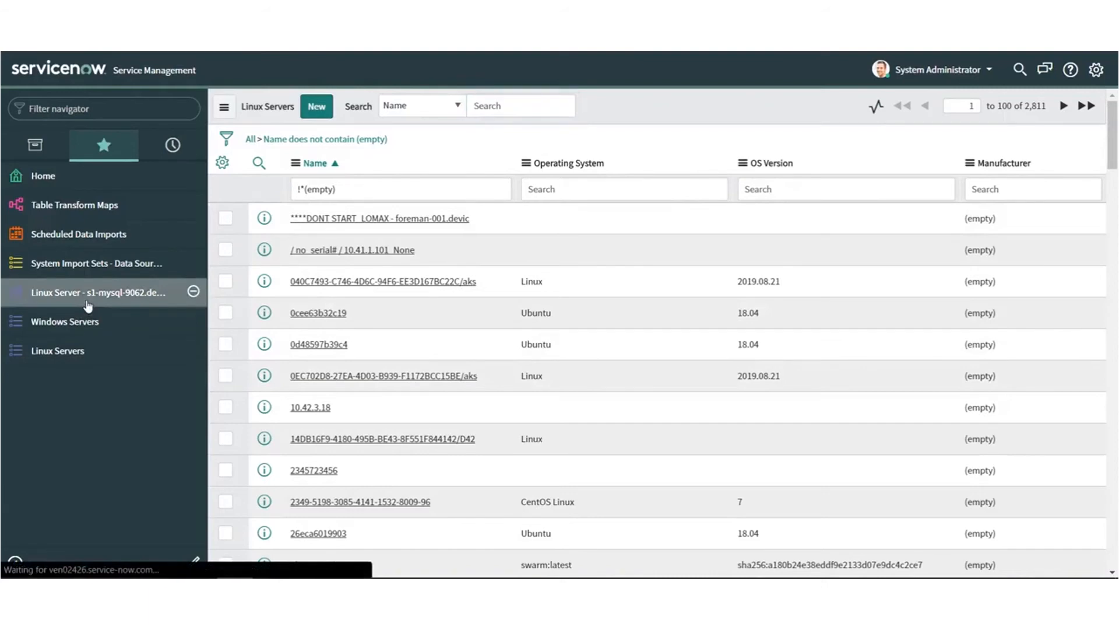
- Scroll the s1-mysql-9062.device42.pvt form past Related Items and show its 86 Running Processes
{"action": "left_click", "coordinate": [95, 292]}
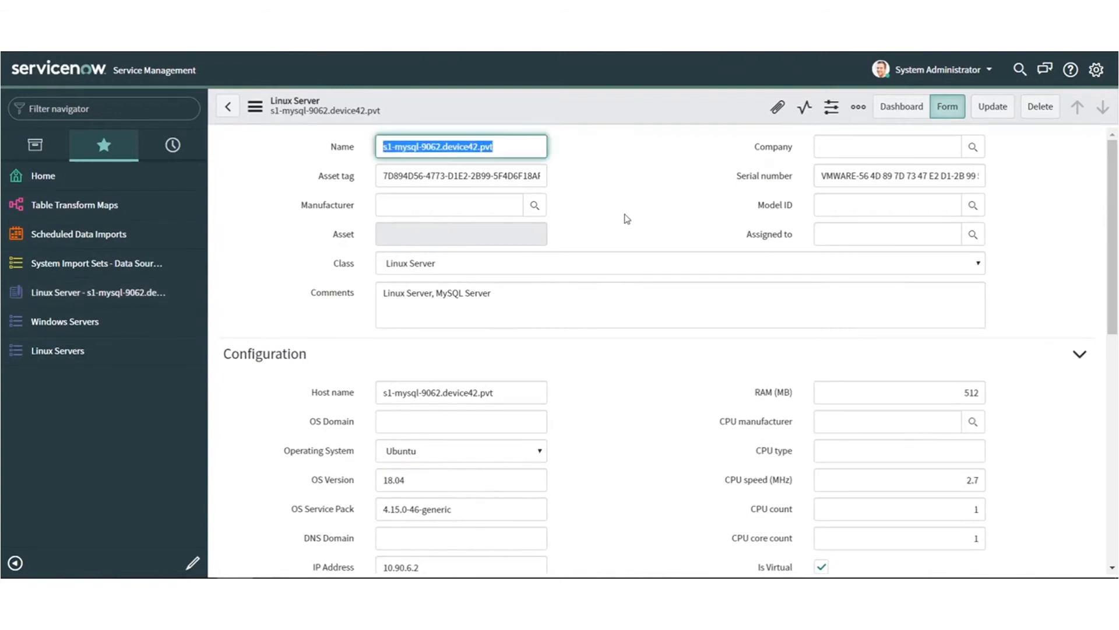
{"action": "scroll", "scroll_direction": "down", "scroll_amount": 3}
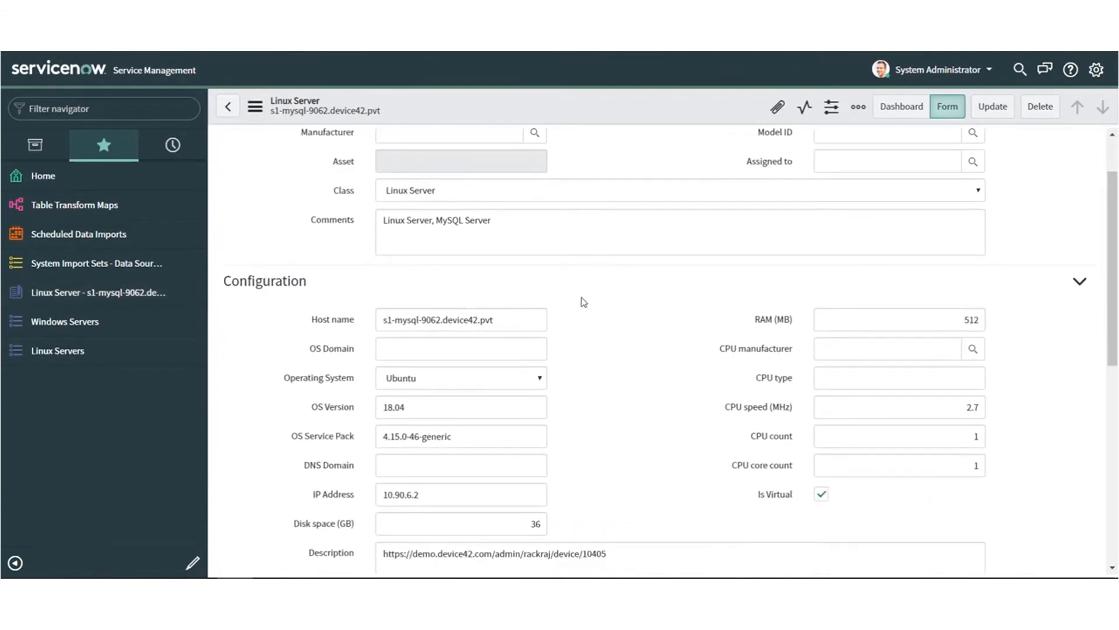
{"action": "scroll", "scroll_direction": "down", "scroll_amount": 3}
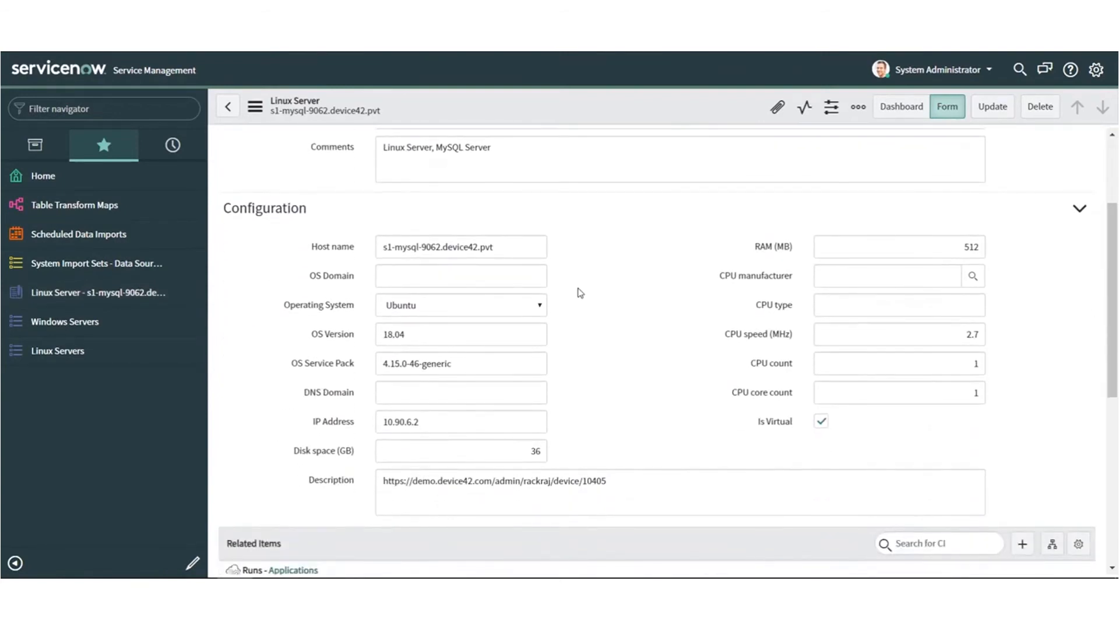
{"action": "scroll", "scroll_direction": "down", "scroll_amount": 3}
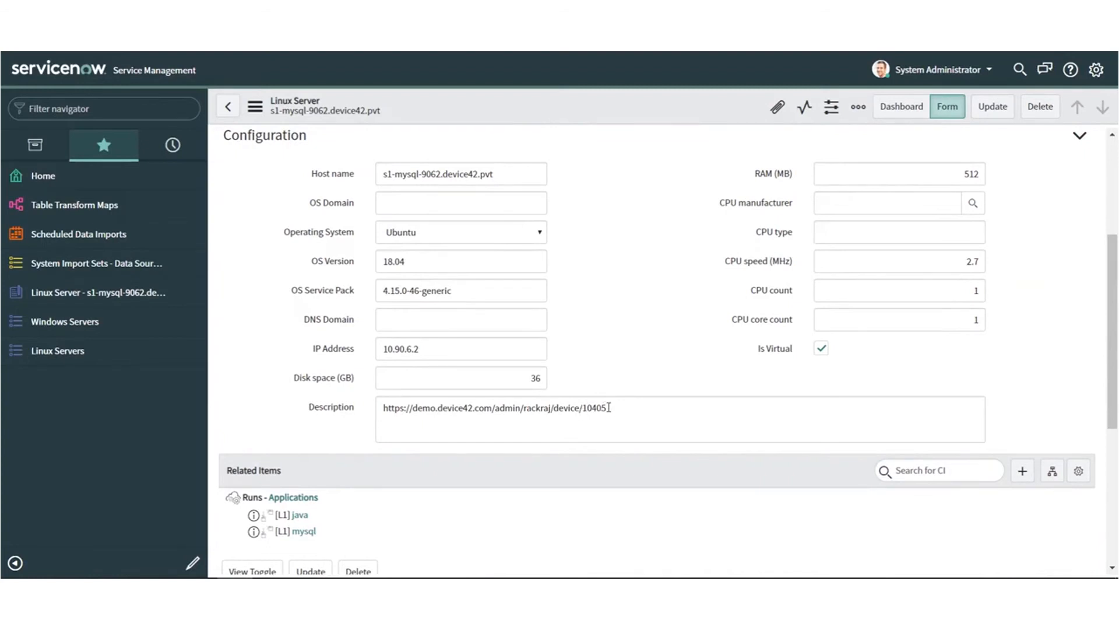
{"action": "mouse_move", "coordinate": [496, 349]}
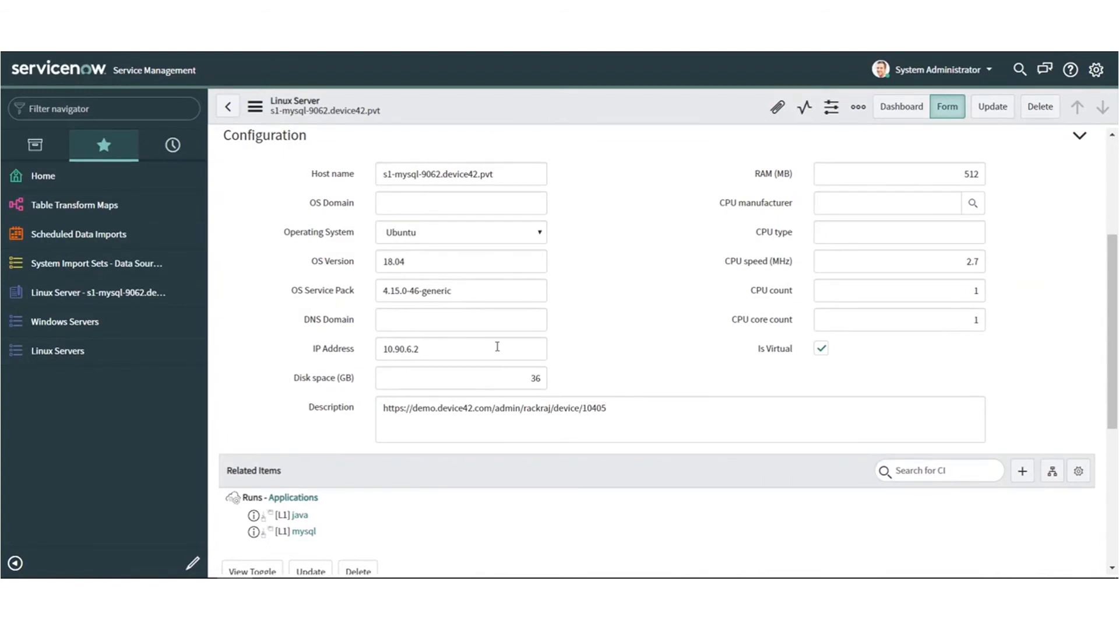
{"action": "mouse_move", "coordinate": [537, 420]}
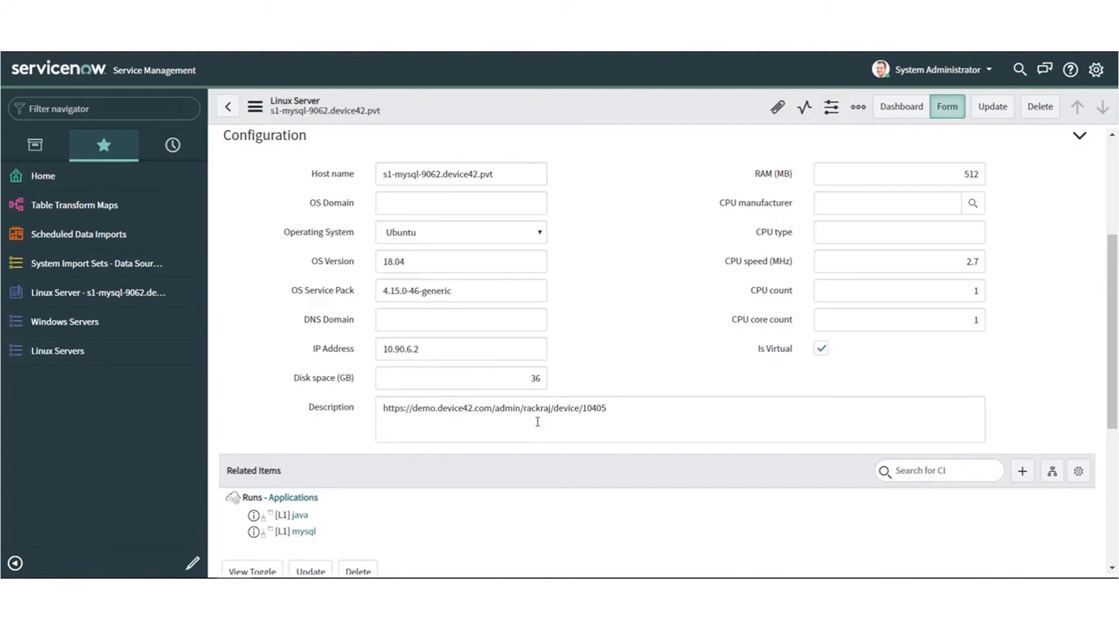
{"action": "mouse_move", "coordinate": [584, 346]}
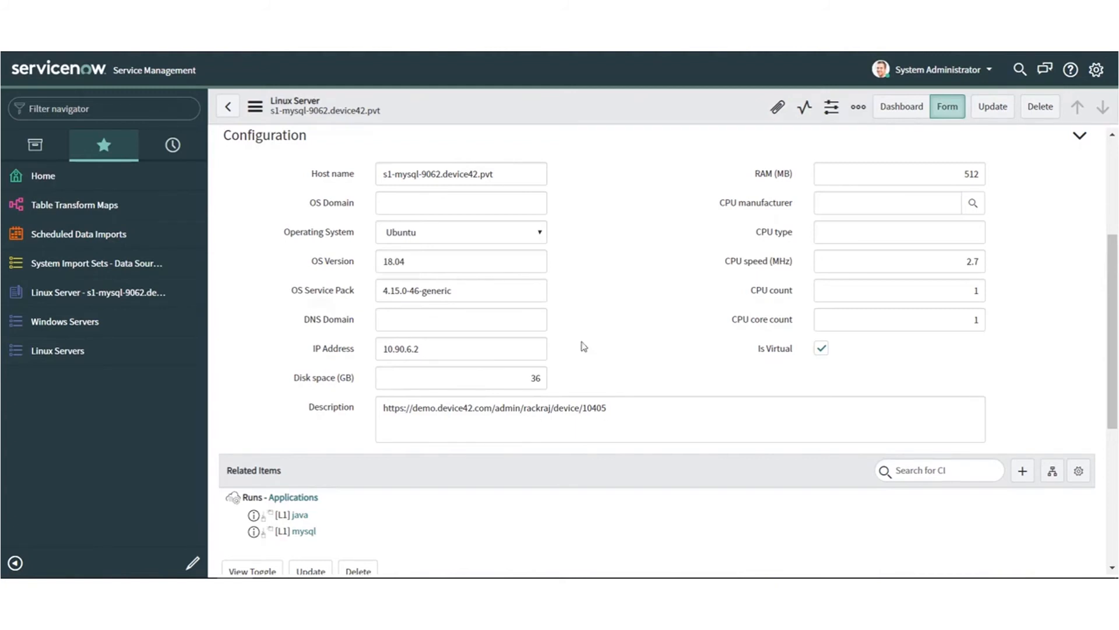
{"action": "scroll", "scroll_direction": "down", "scroll_amount": 3}
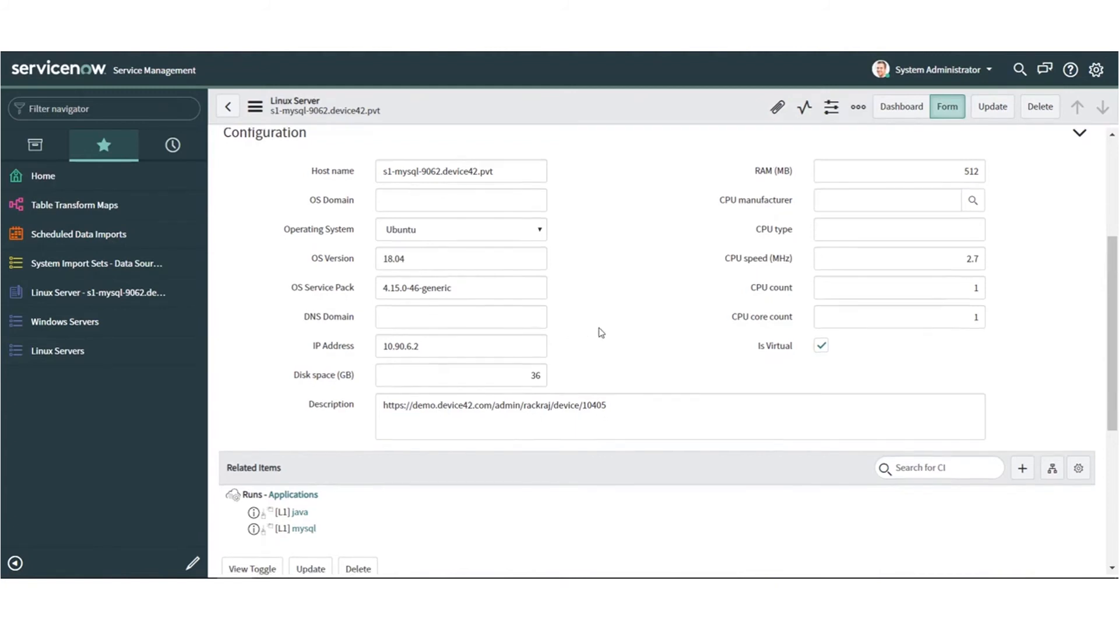
{"action": "scroll", "scroll_direction": "down", "scroll_amount": 3}
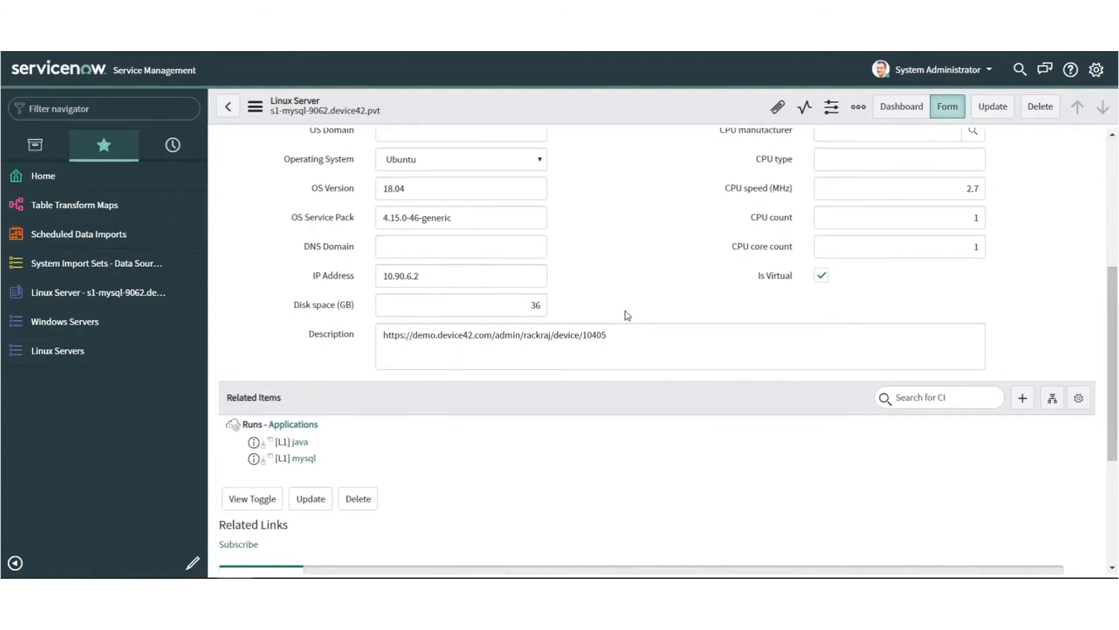
{"action": "mouse_move", "coordinate": [642, 283]}
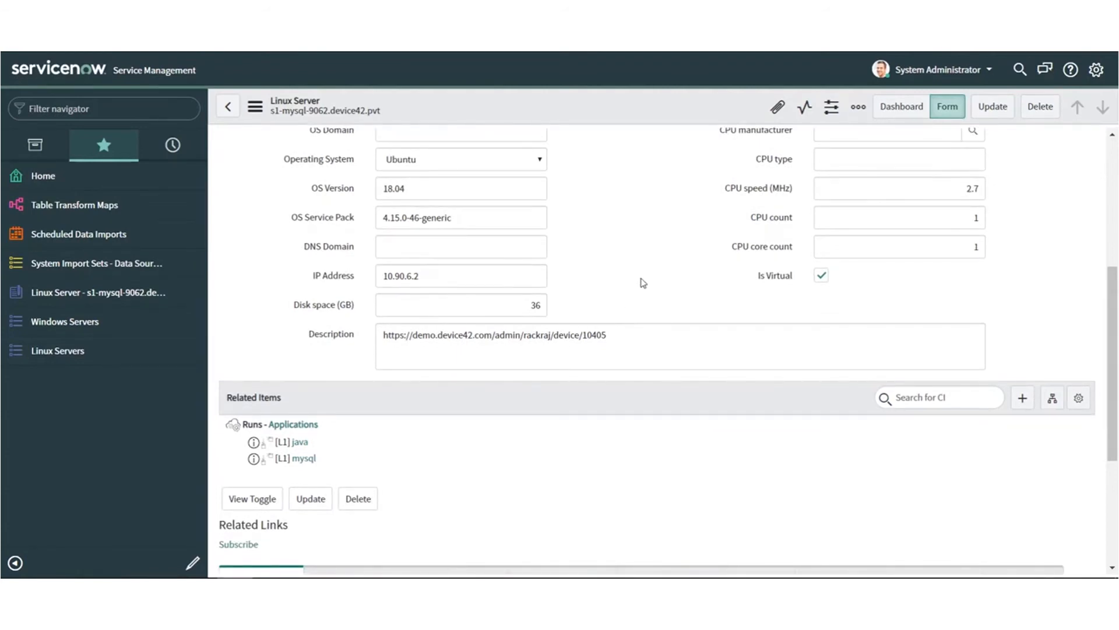
{"action": "scroll", "scroll_direction": "down", "scroll_amount": 3}
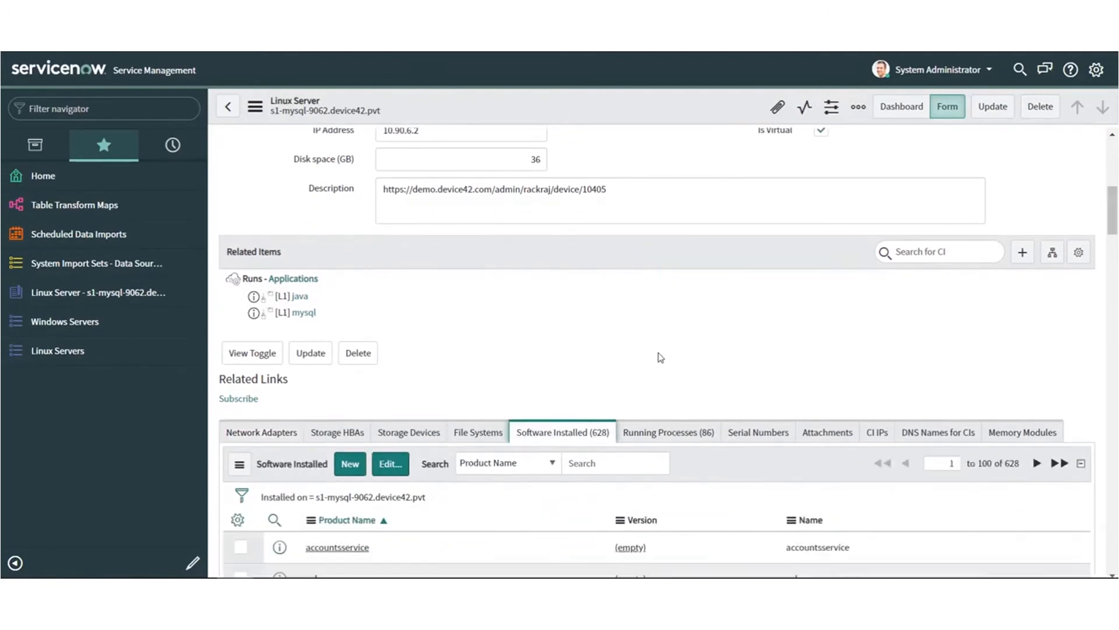
{"action": "scroll", "scroll_direction": "down", "scroll_amount": 3}
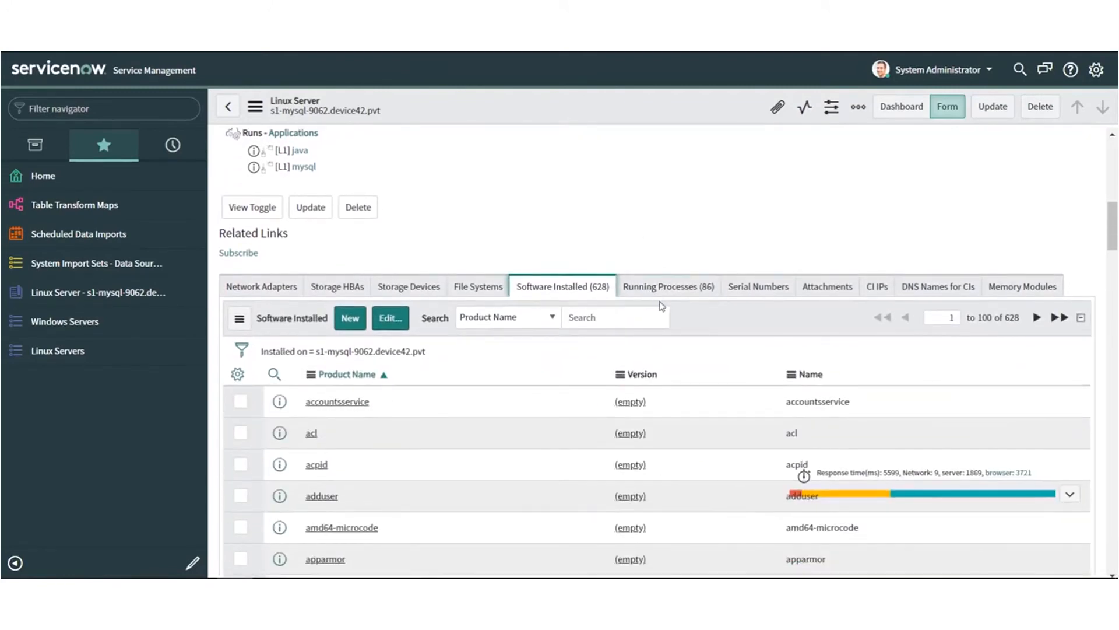
{"action": "left_click", "coordinate": [667, 287]}
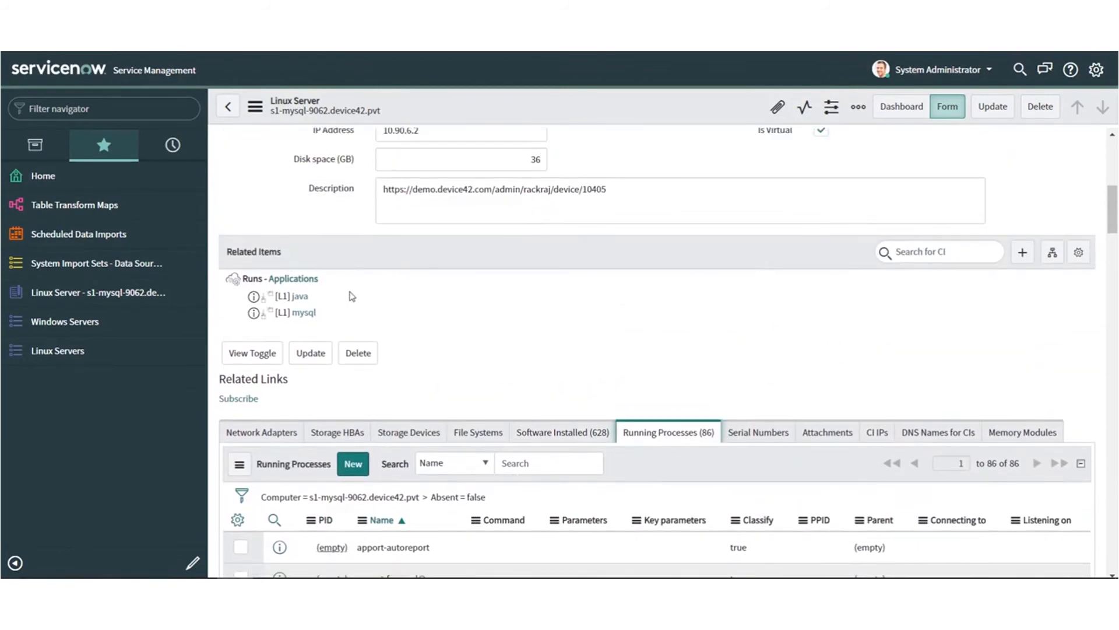
{"action": "mouse_move", "coordinate": [676, 307]}
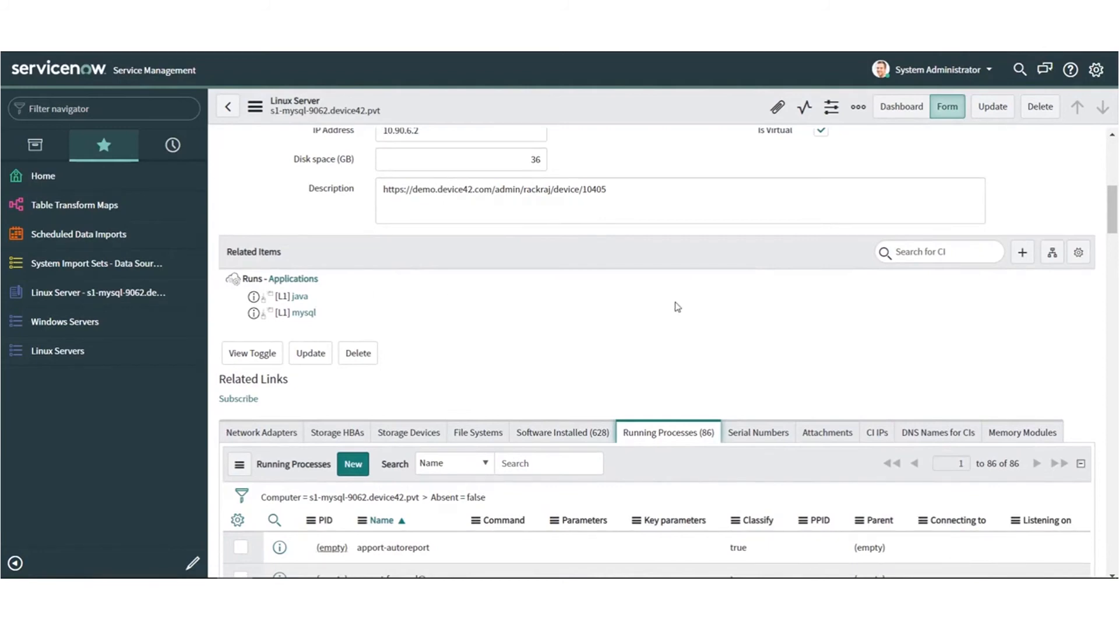
{"action": "mouse_move", "coordinate": [1051, 252]}
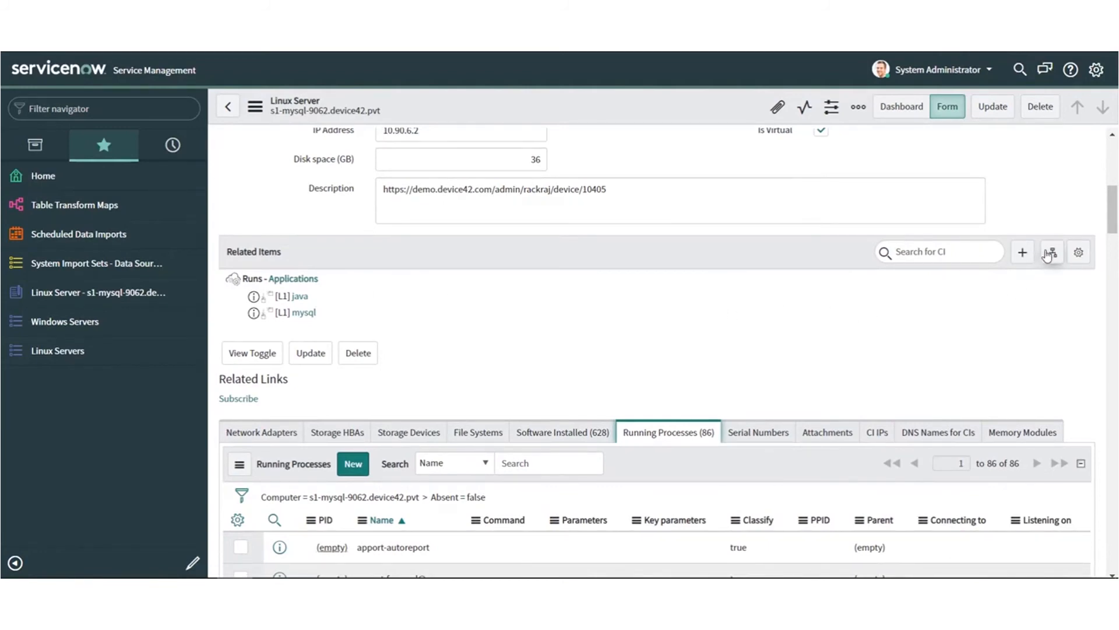
- Open s1-mysql-9062's dependency map and Load More to reveal tomcat and connected servers
{"action": "left_click", "coordinate": [1050, 251]}
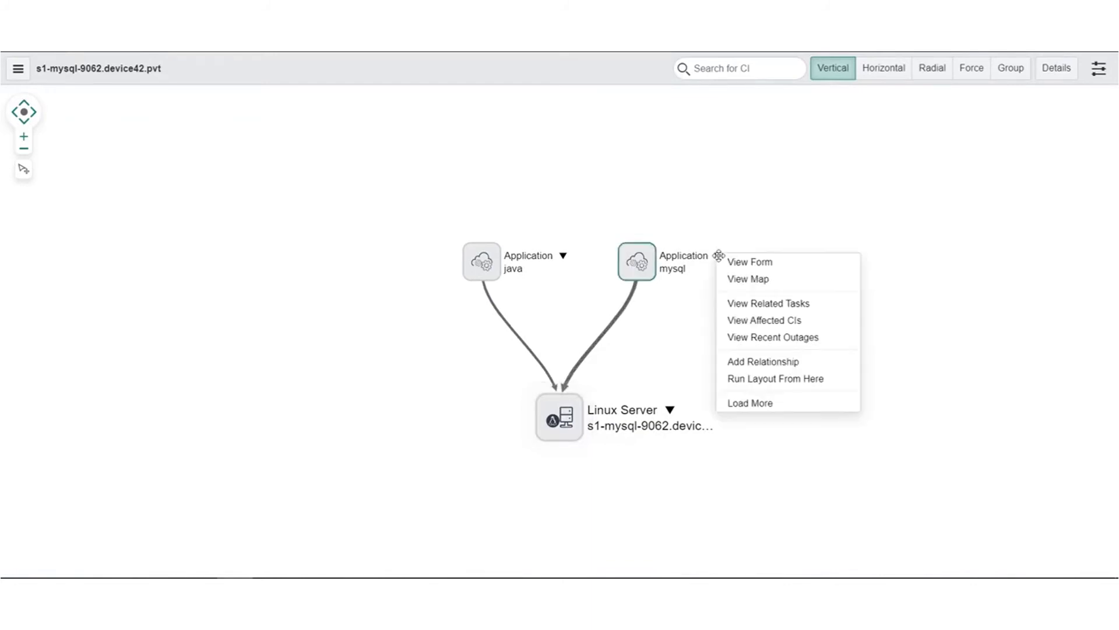
{"action": "left_click", "coordinate": [775, 378]}
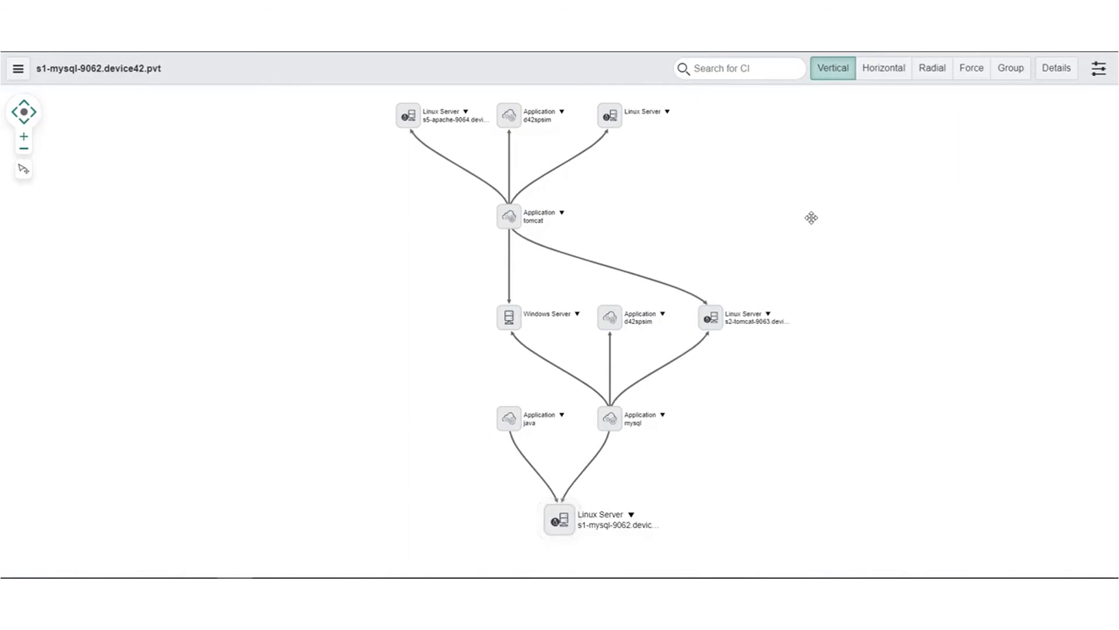
{"action": "left_click", "coordinate": [559, 519]}
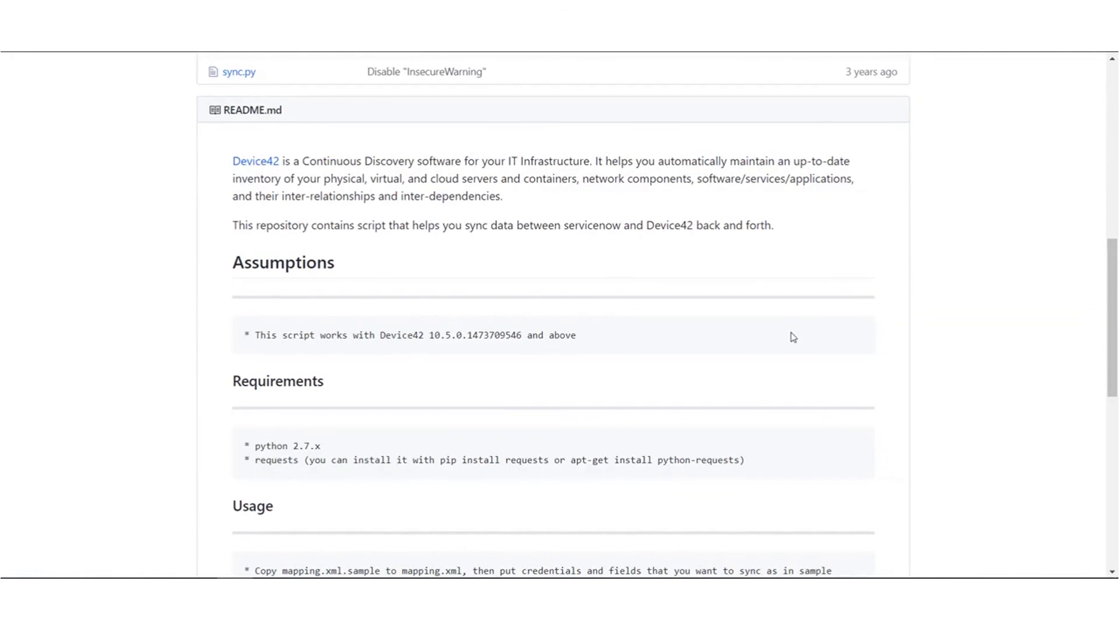
{"action": "mouse_move", "coordinate": [832, 331]}
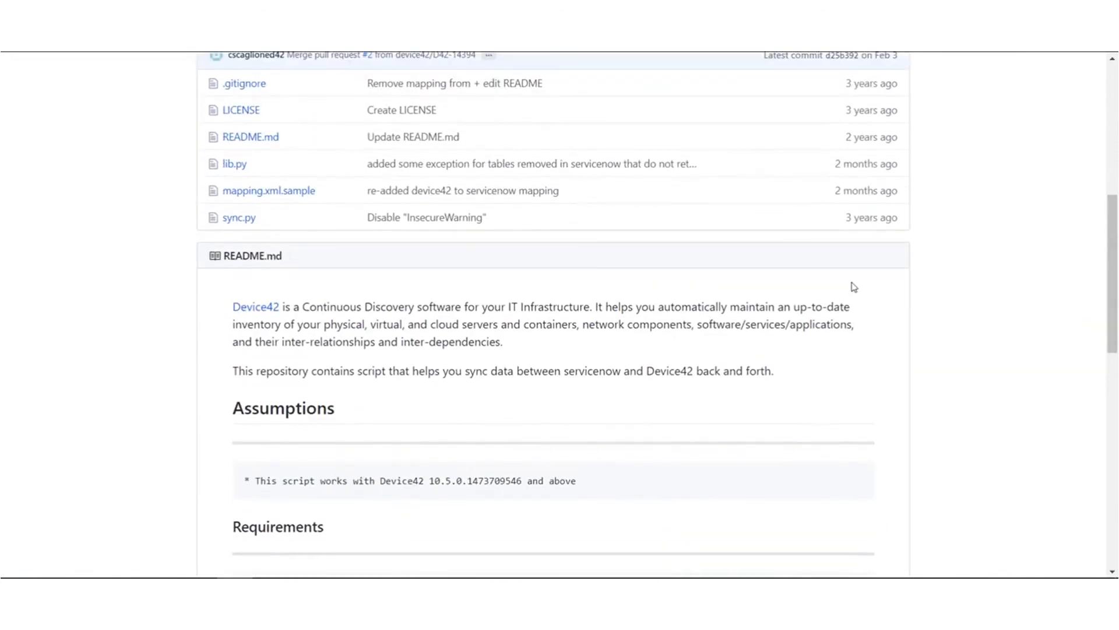
- Scroll README.md from Assumptions through usage, compatibility, info and Support
{"action": "scroll", "scroll_direction": "down", "scroll_amount": 3}
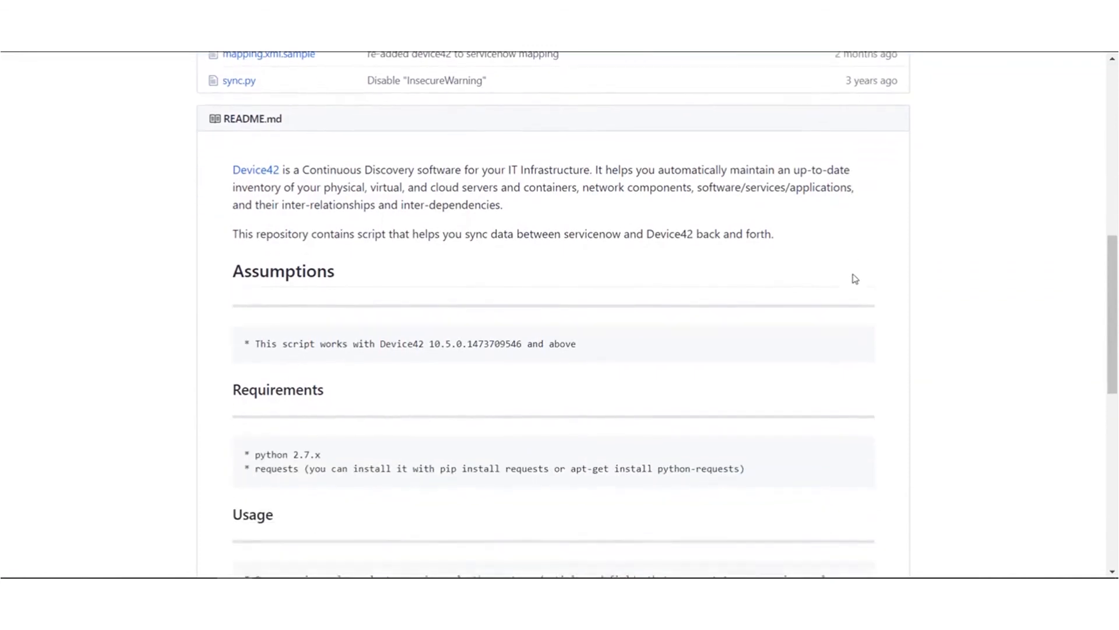
{"action": "scroll", "scroll_direction": "down", "scroll_amount": 3}
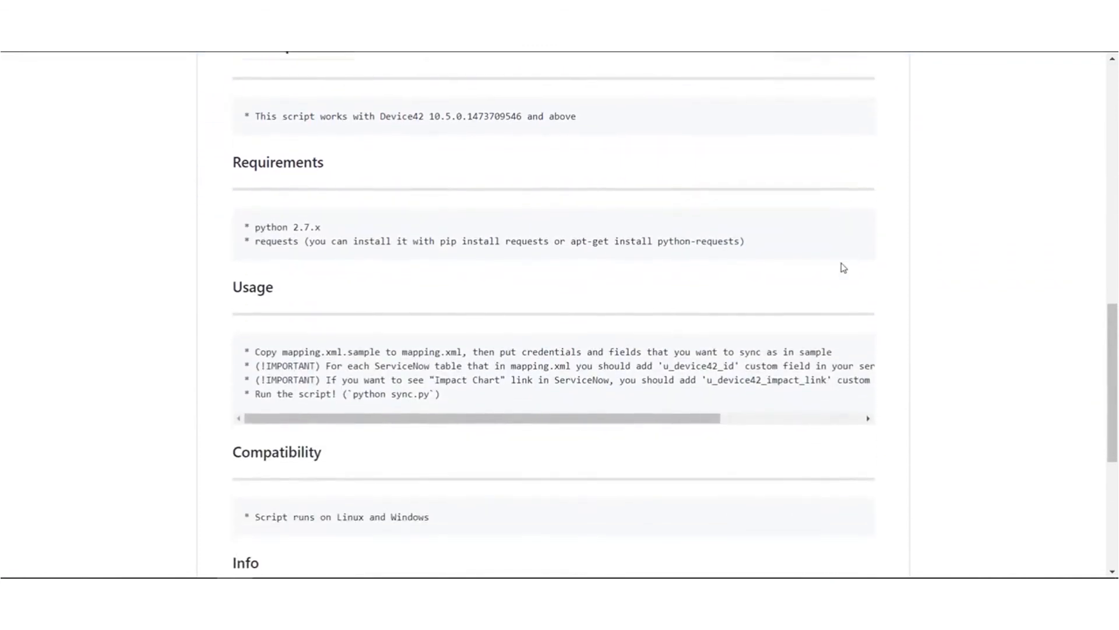
{"action": "scroll", "scroll_direction": "down", "scroll_amount": 3}
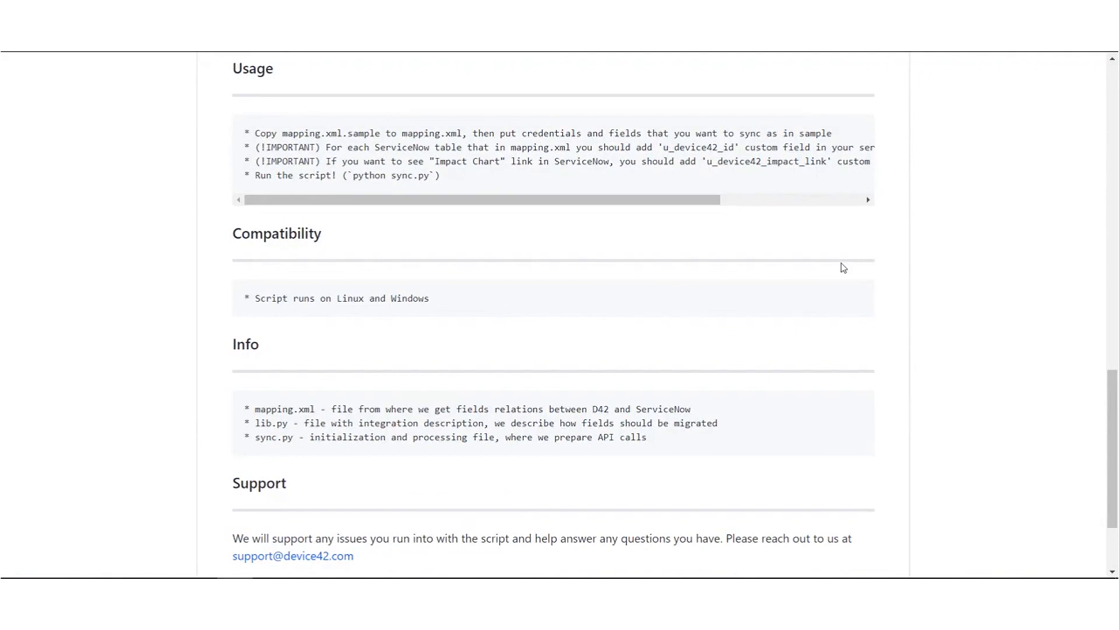
{"action": "mouse_move", "coordinate": [709, 349]}
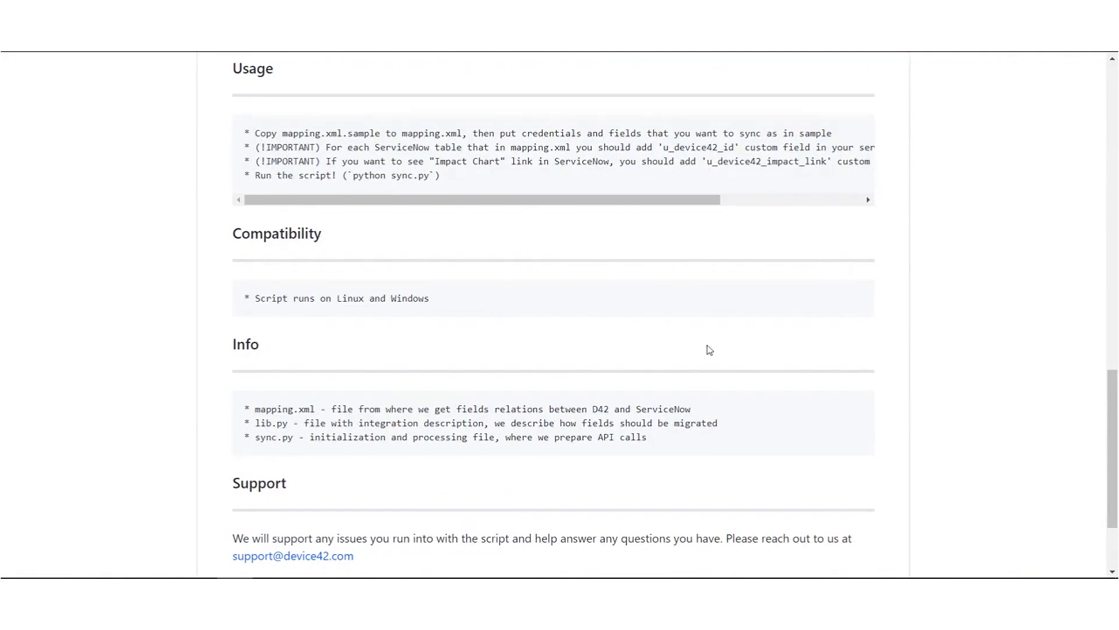
{"action": "mouse_move", "coordinate": [480, 550]}
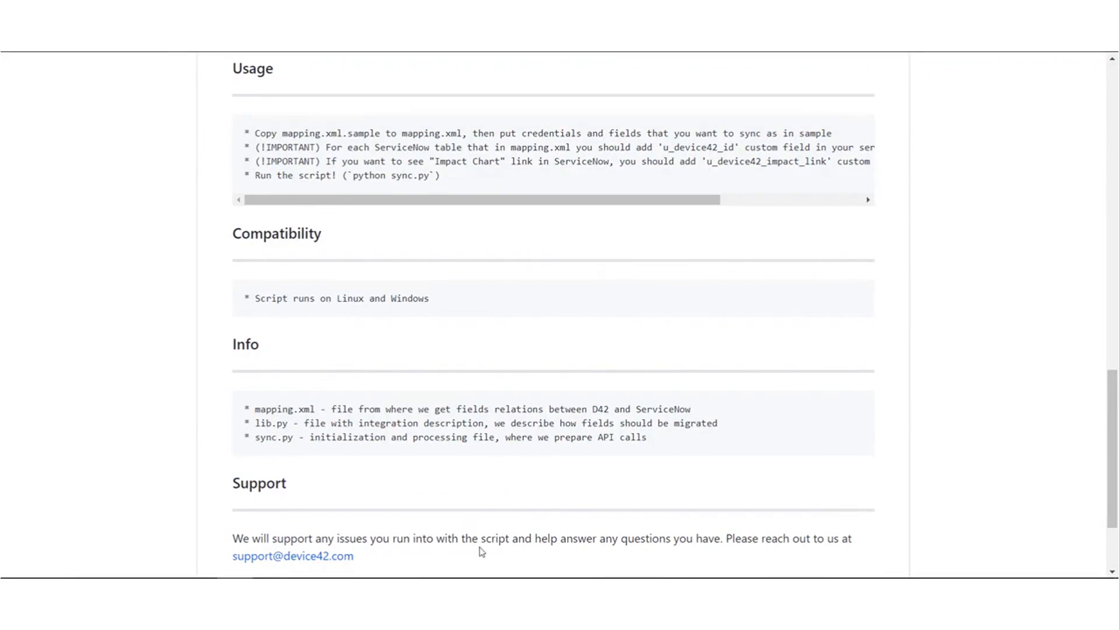